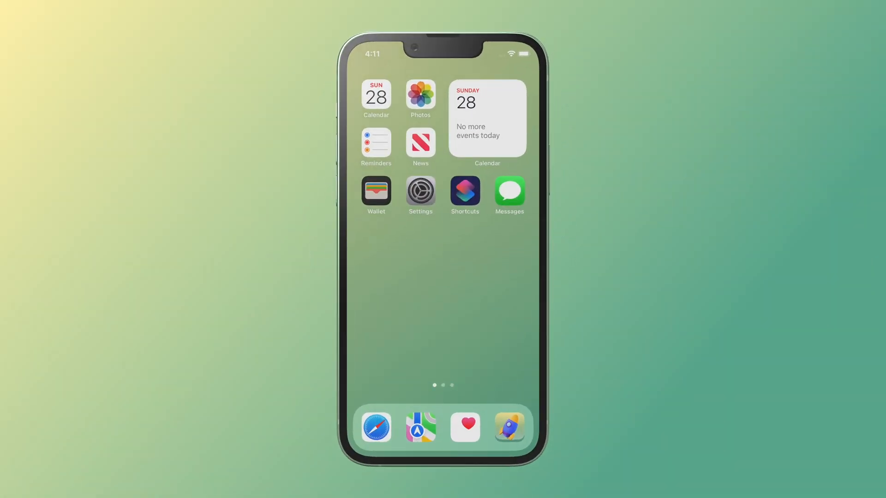
Step: Launch the Pinch & Zoom demo app and magnify the magazine cover image
click(508, 426)
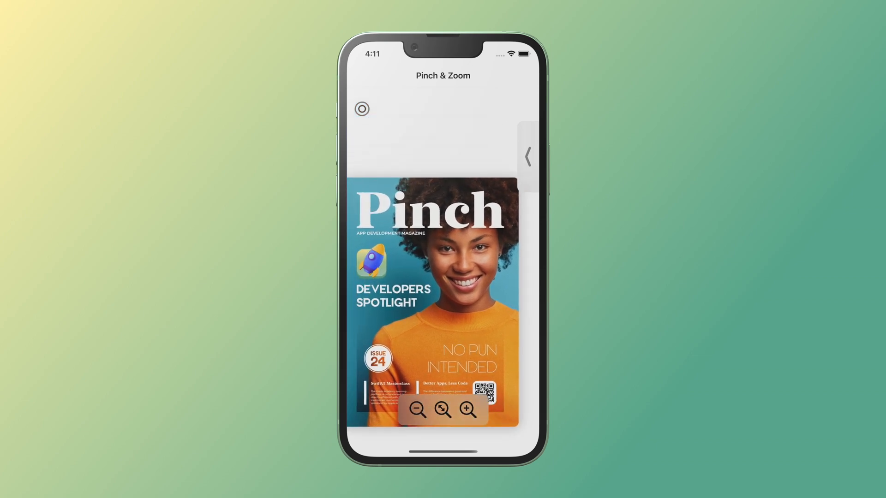
click(418, 410)
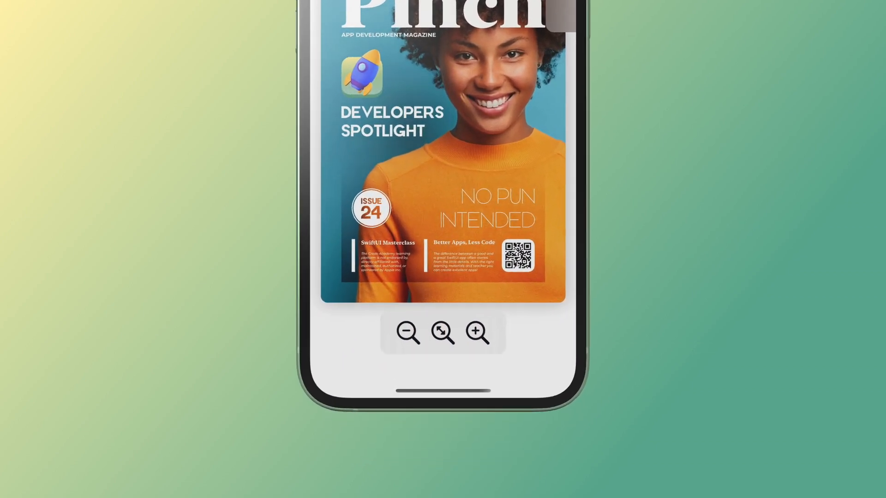
click(477, 333)
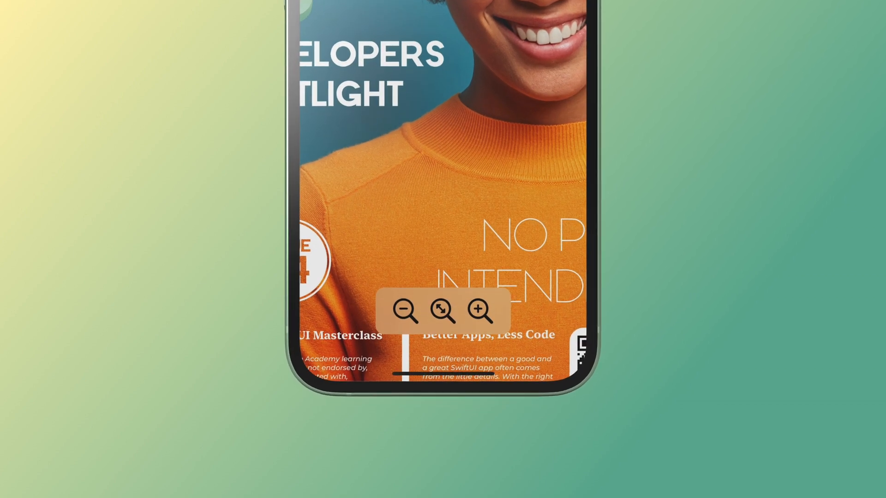
click(481, 311)
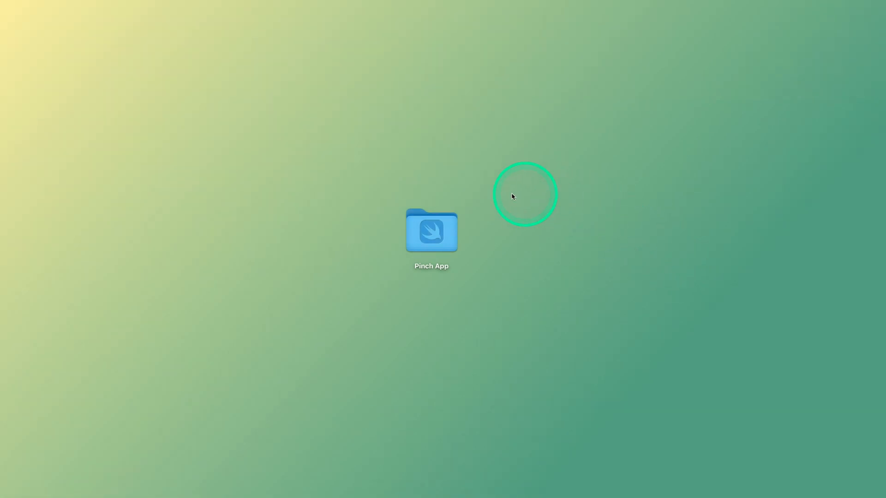
Step: Open the Pinch App folder and select Completed, Resources, Students and the workbook PDF in turn
double_click(431, 230)
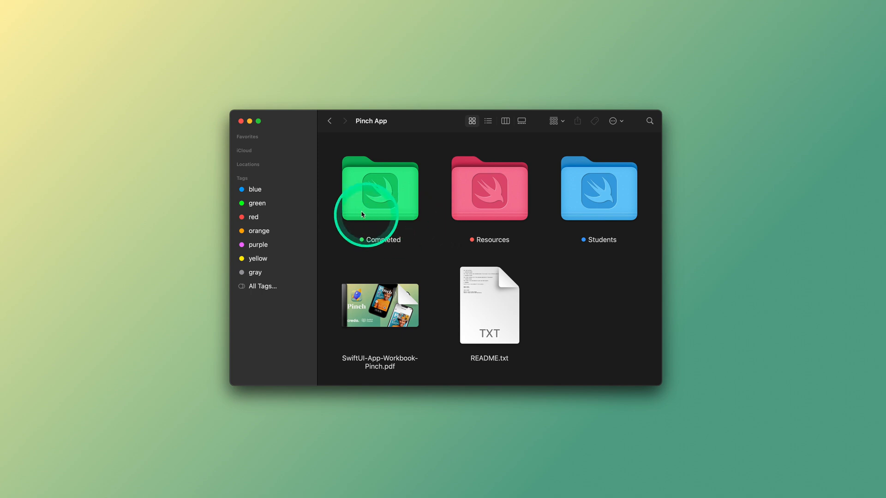
click(380, 190)
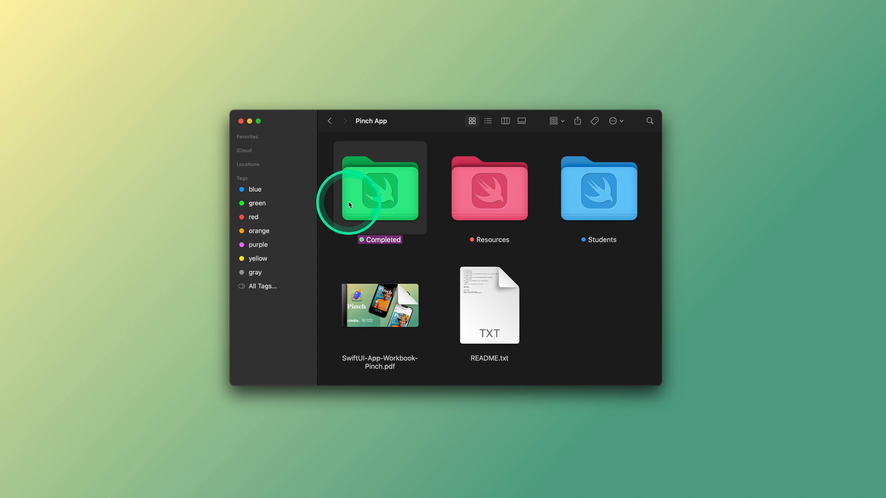
mouse_move(463, 235)
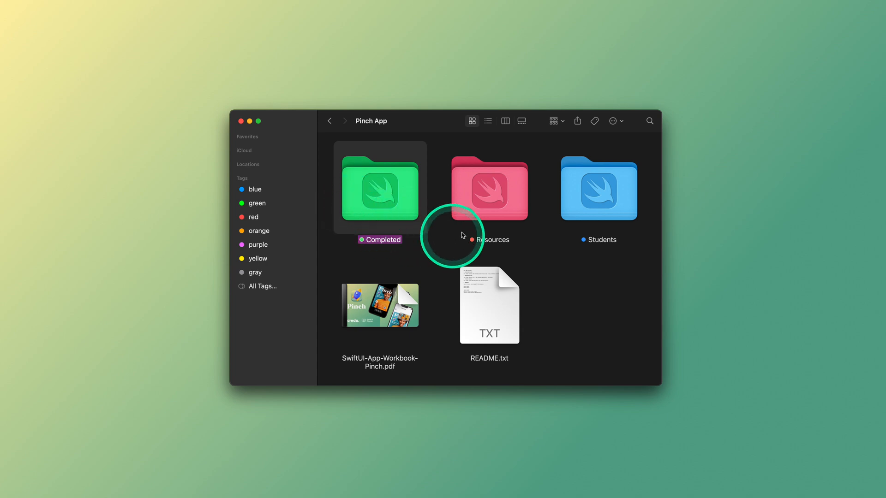
click(489, 189)
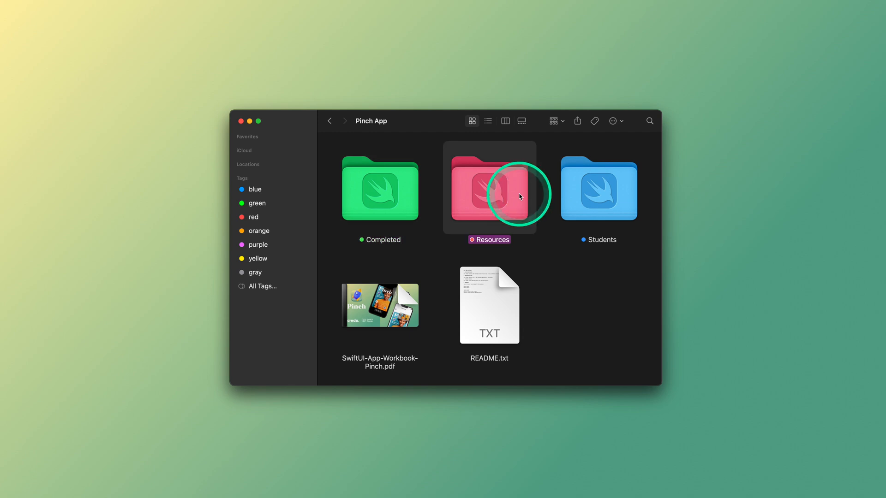
mouse_move(600, 220)
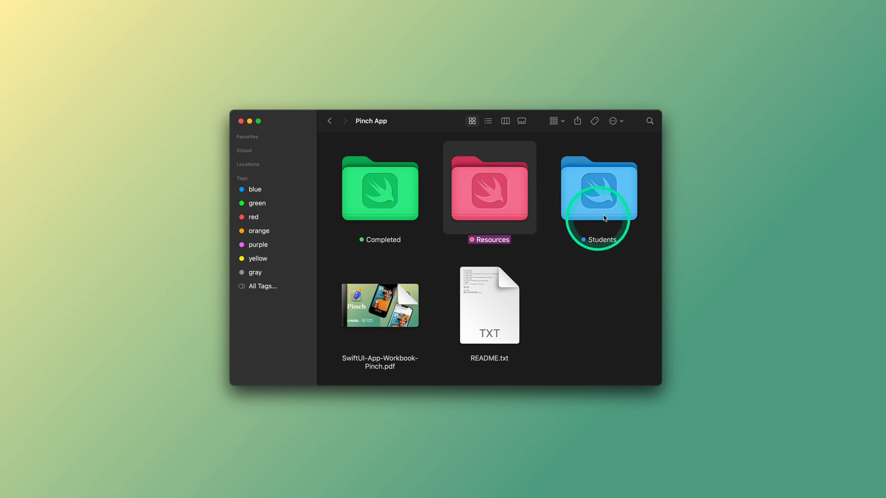
click(598, 189)
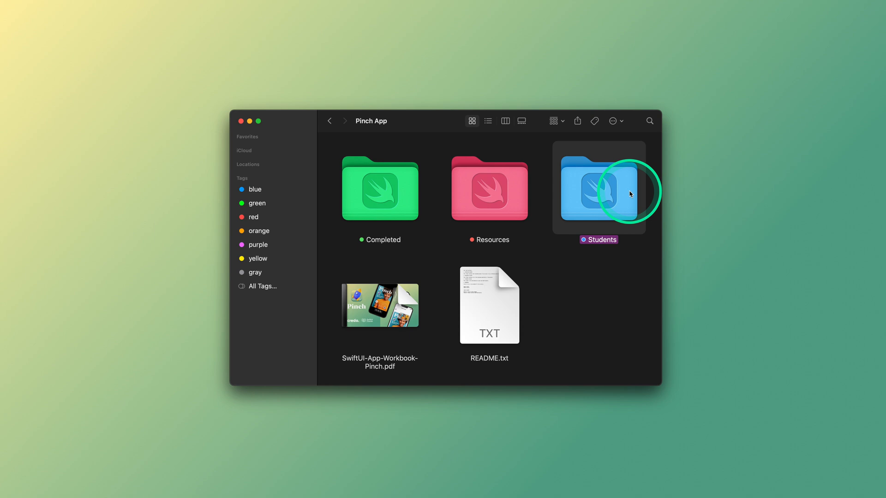
mouse_move(418, 266)
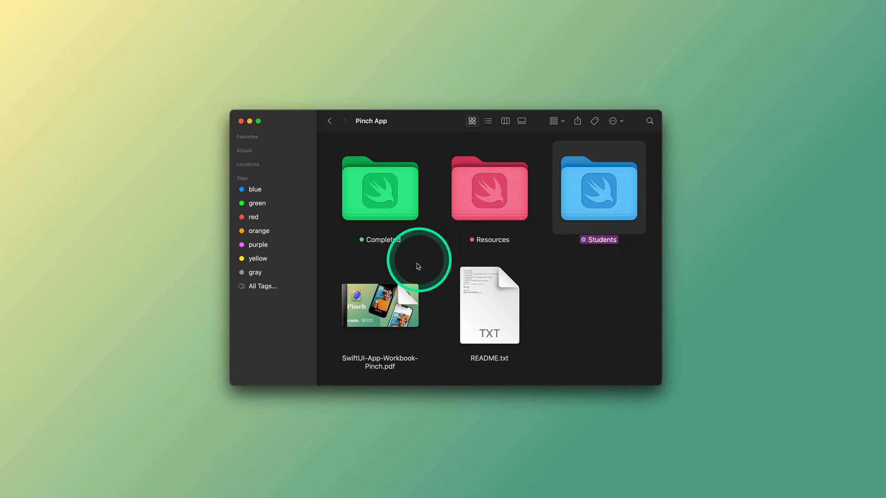
click(380, 306)
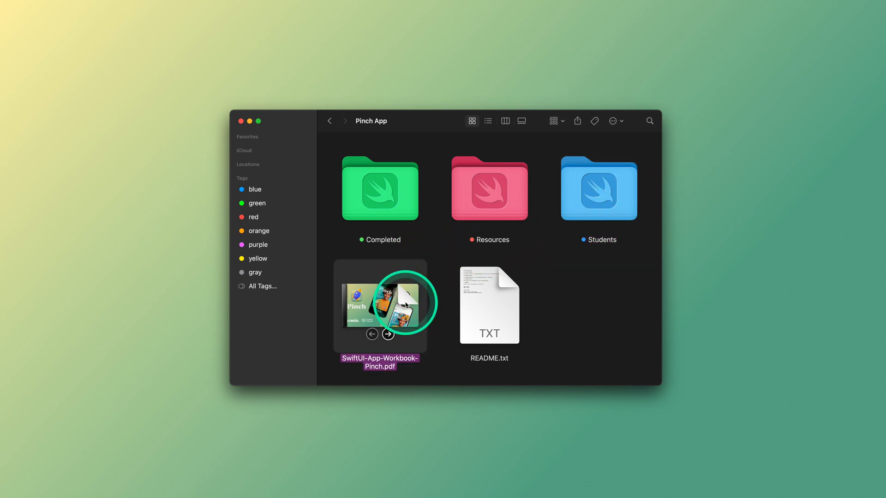
Step: Open SwiftUI-App-Workbook-Pinch.pdf in Preview and view pages 2, 3 and 4
double_click(379, 306)
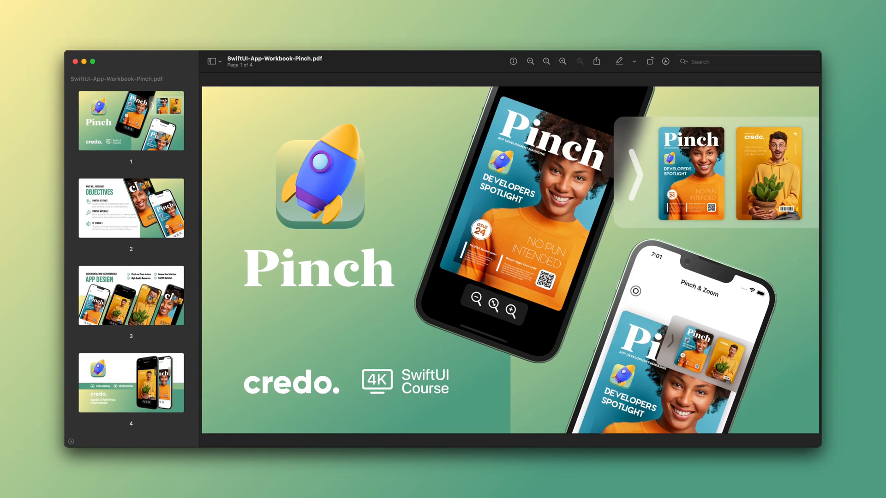
click(130, 207)
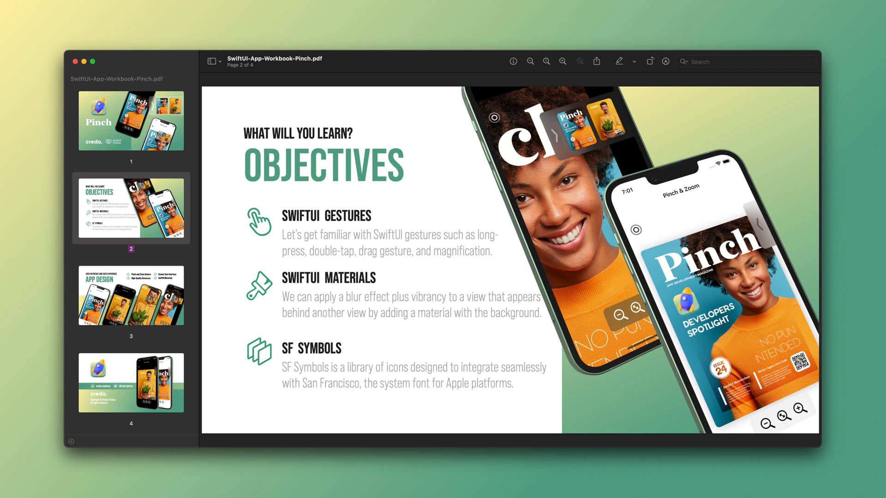
click(131, 295)
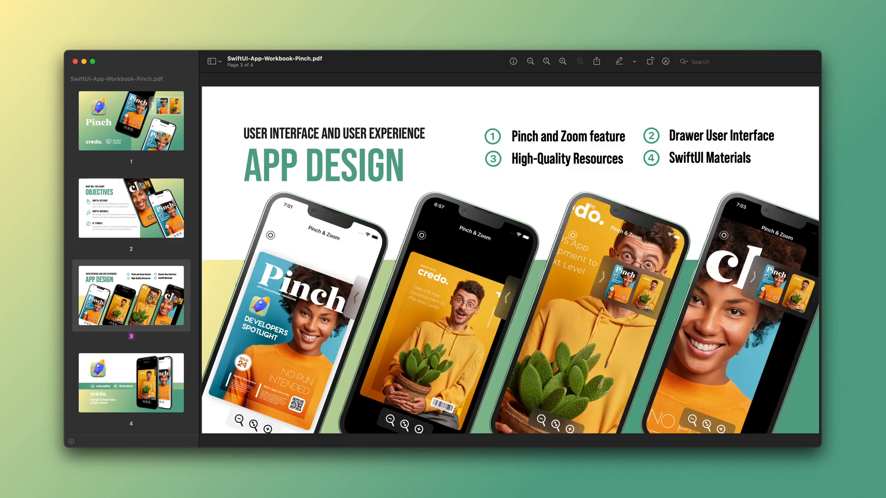
click(130, 382)
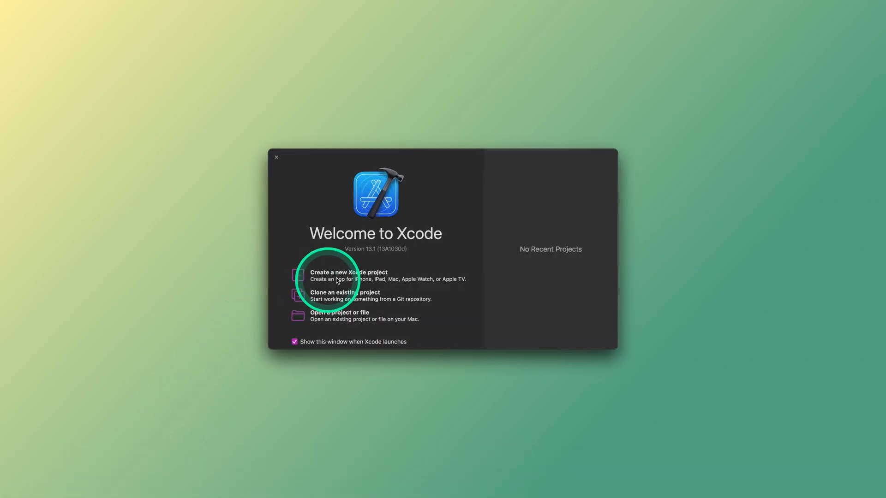
Step: Start a new Xcode project with the iOS App template and continue to project options
click(347, 275)
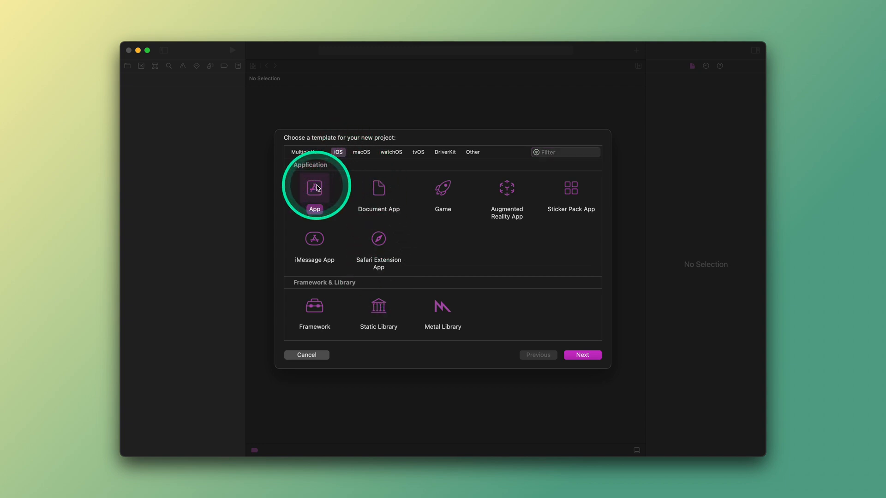
mouse_move(585, 341)
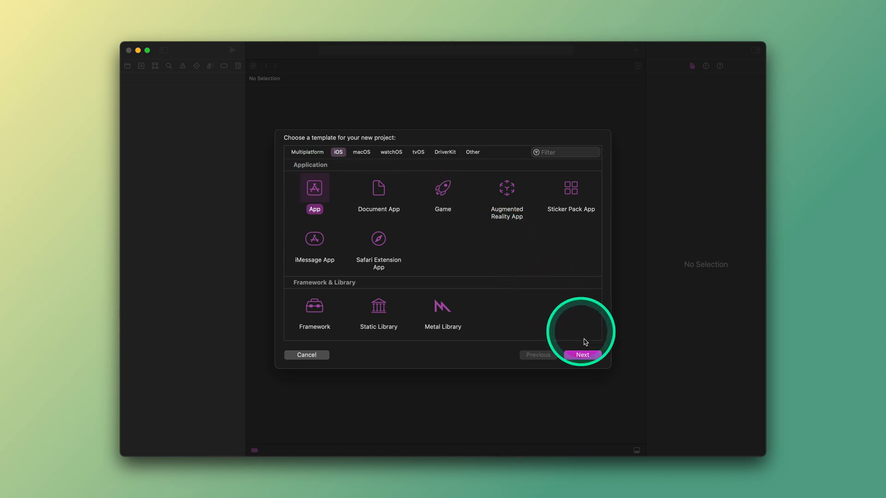
click(582, 354)
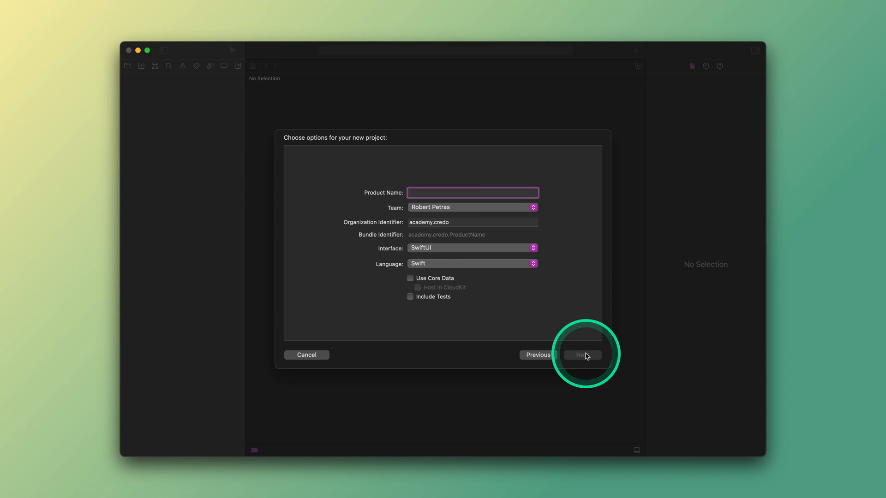
Step: Name the product Pinch, keeping SwiftUI and Swift with Core Data and tests off, and continue
text(Pin)
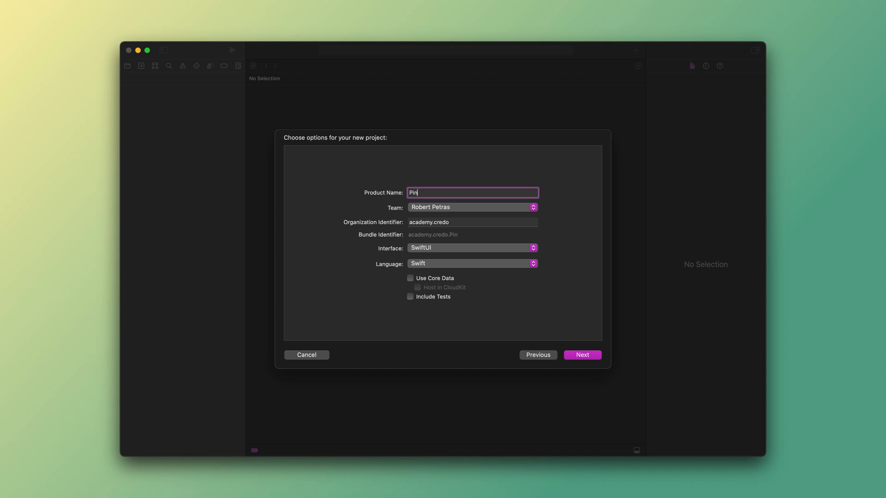
text(ch)
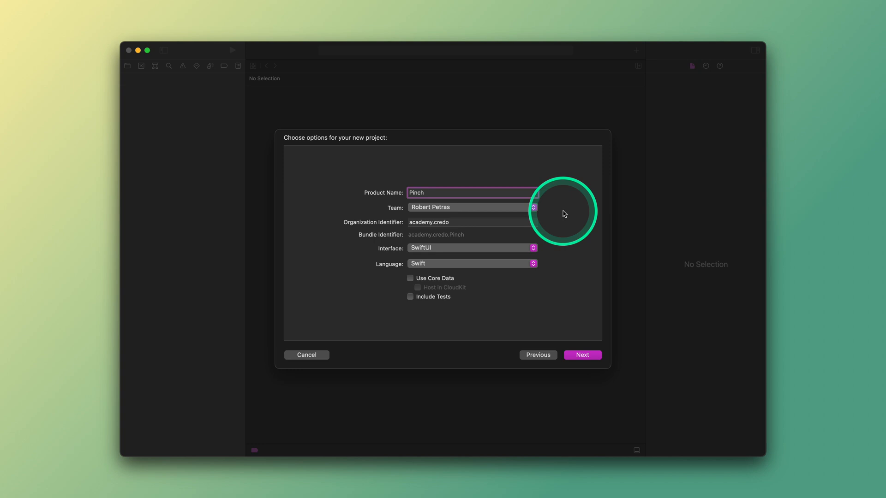
mouse_move(566, 220)
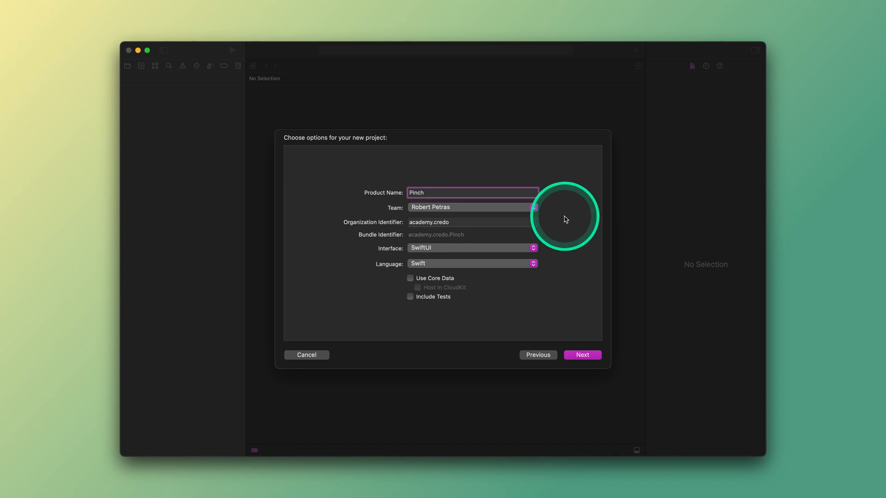
mouse_move(554, 226)
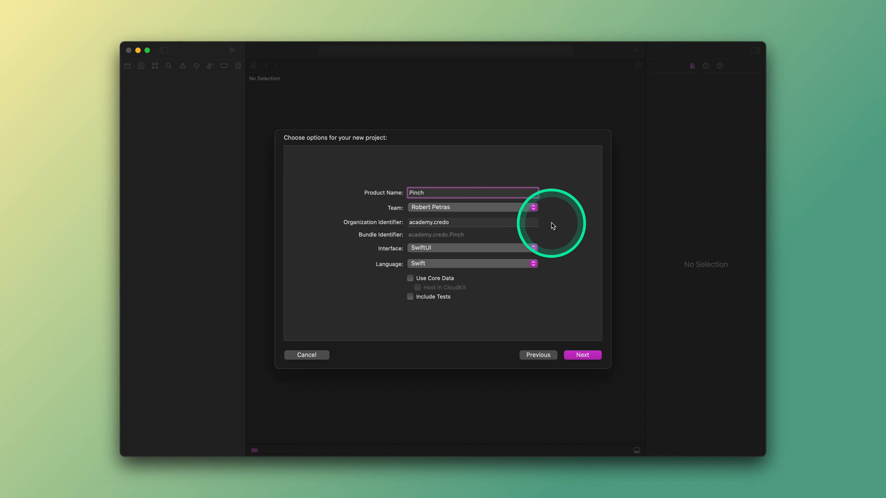
mouse_move(552, 250)
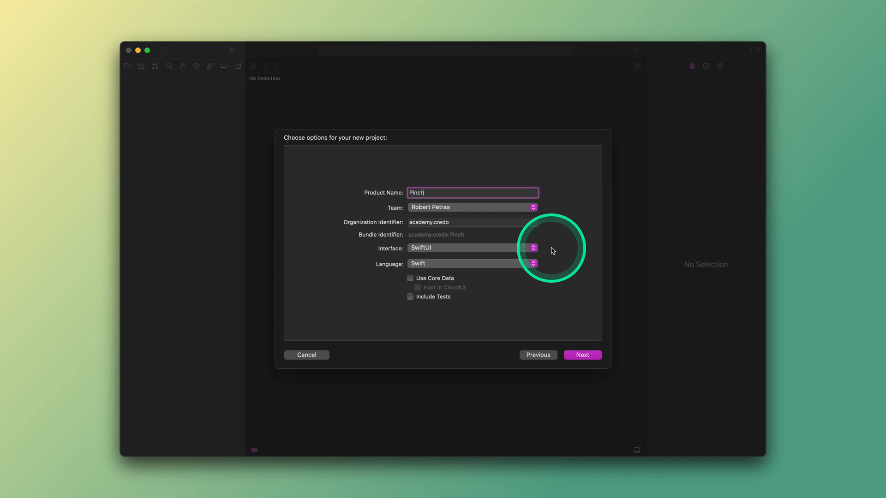
mouse_move(556, 268)
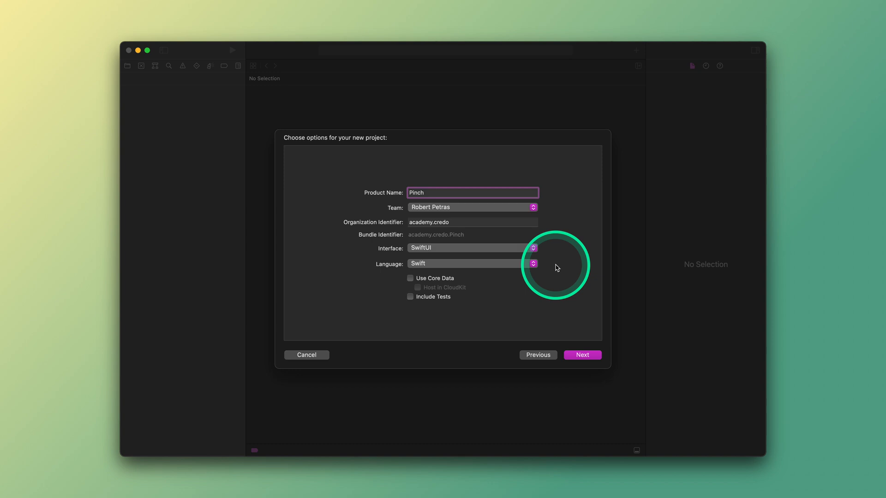
mouse_move(489, 296)
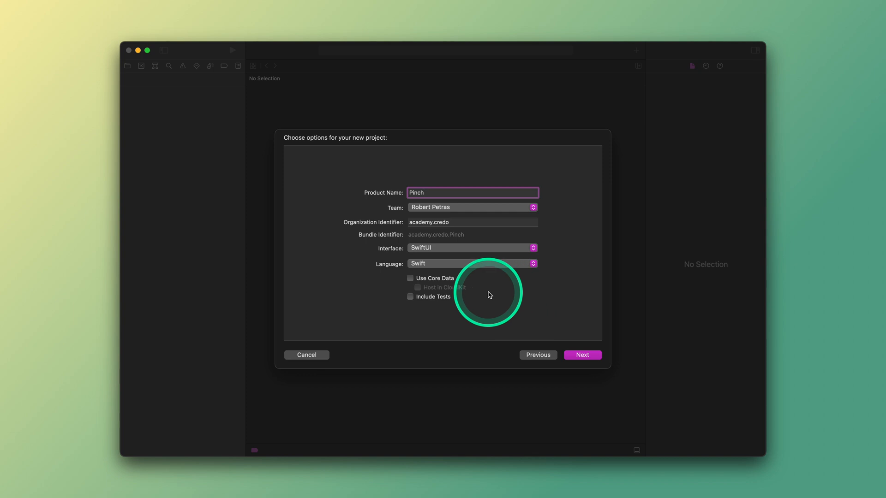
click(582, 354)
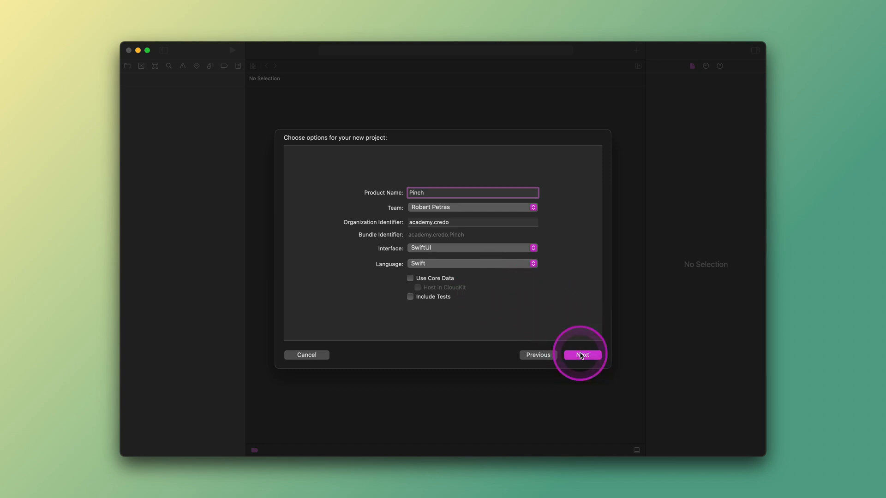
Step: Create the Pinch project inside the Students folder of Pinch App
click(582, 355)
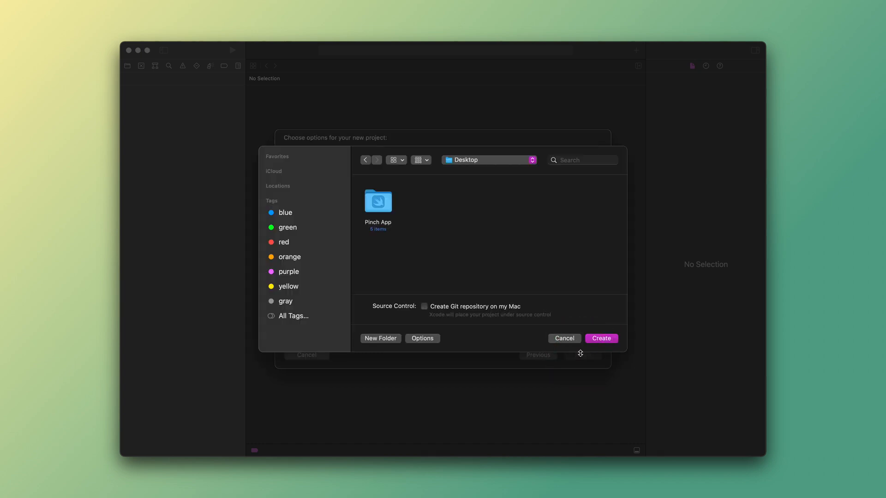
click(601, 337)
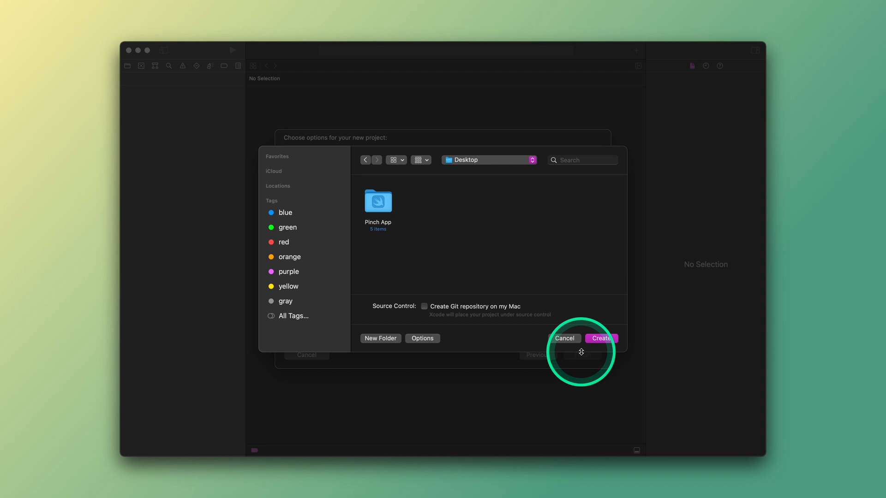
click(378, 202)
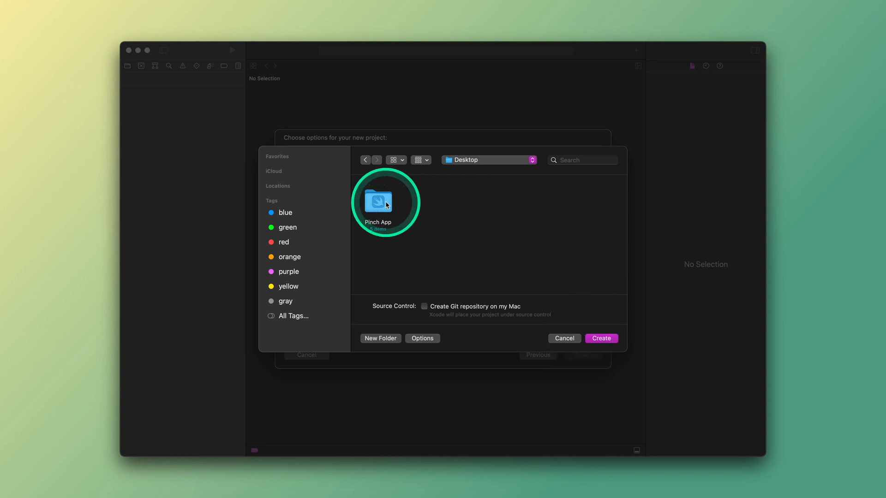
double_click(386, 203)
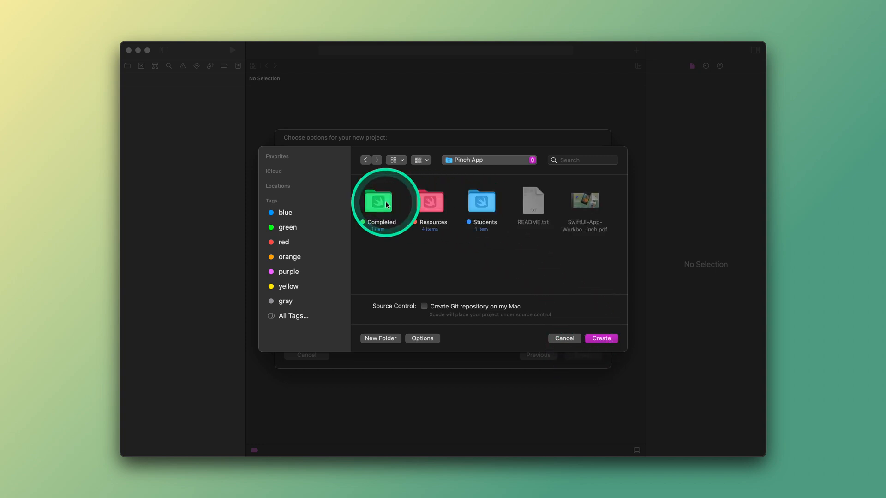
click(482, 202)
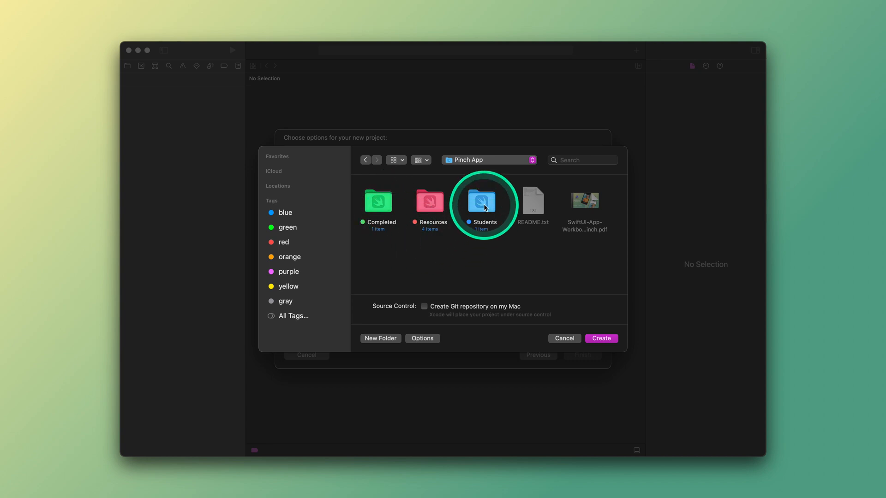
double_click(480, 202)
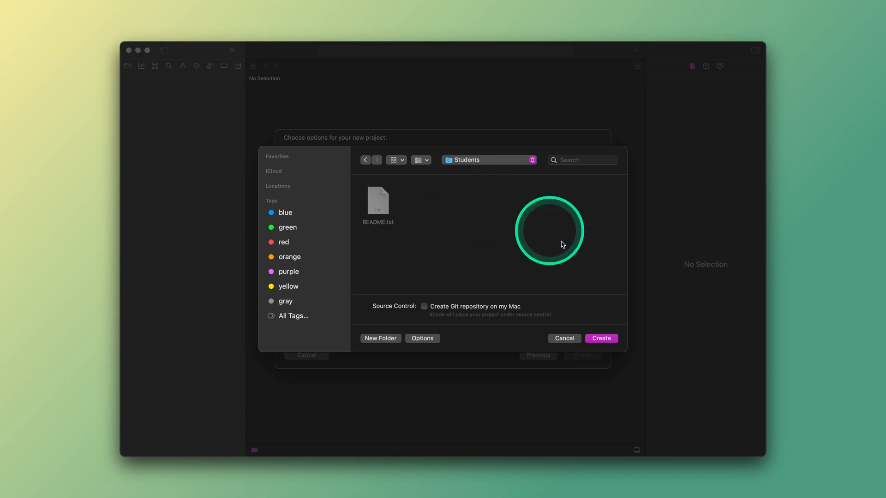
click(601, 337)
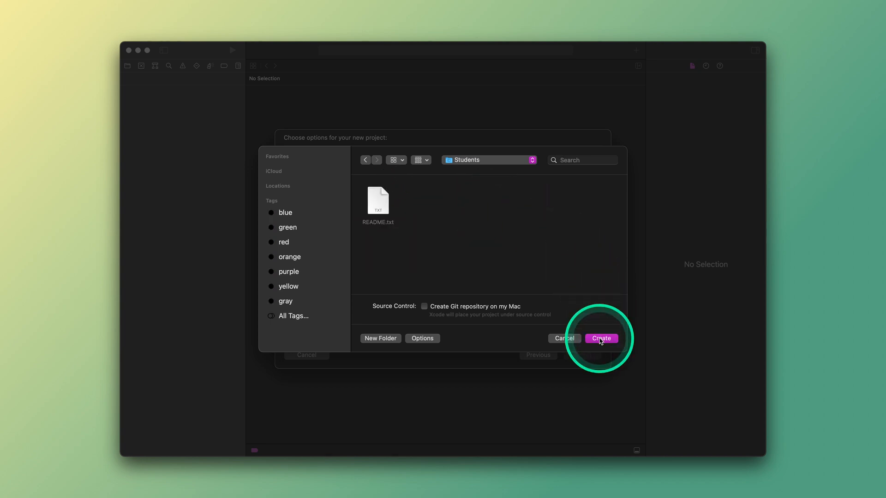
Step: Set the ContentView preview's Color Scheme to Dark
click(601, 338)
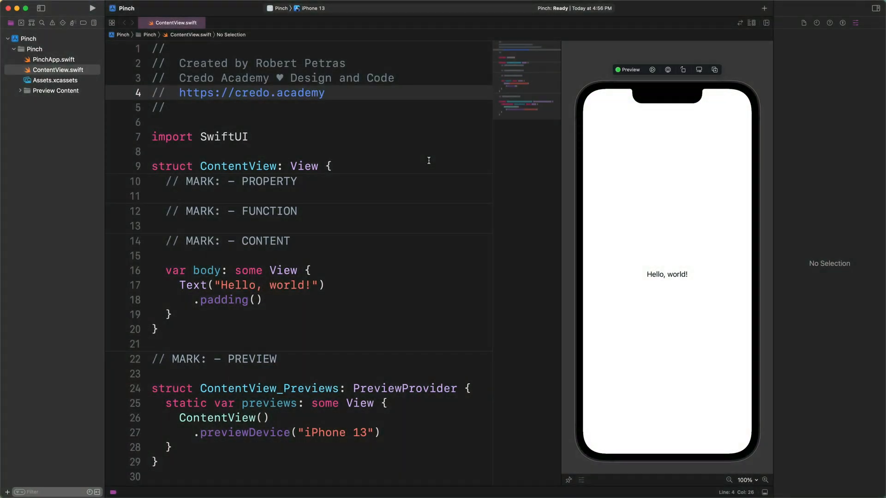
click(325, 93)
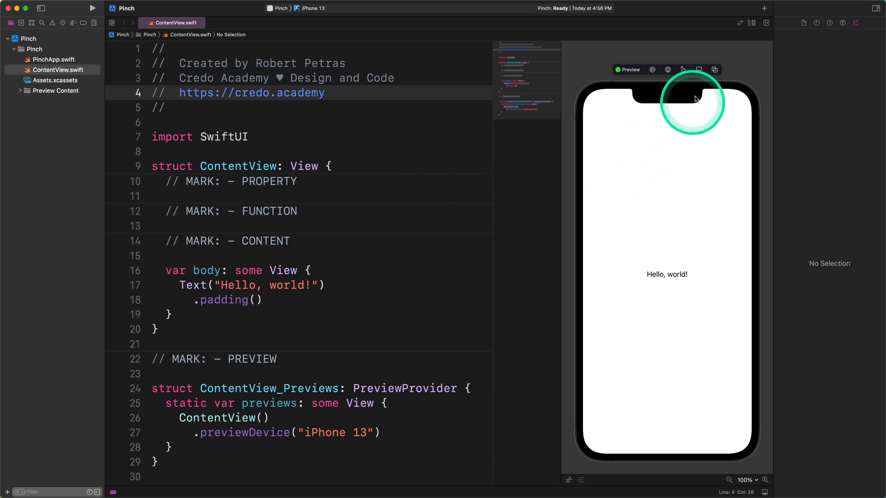
click(699, 69)
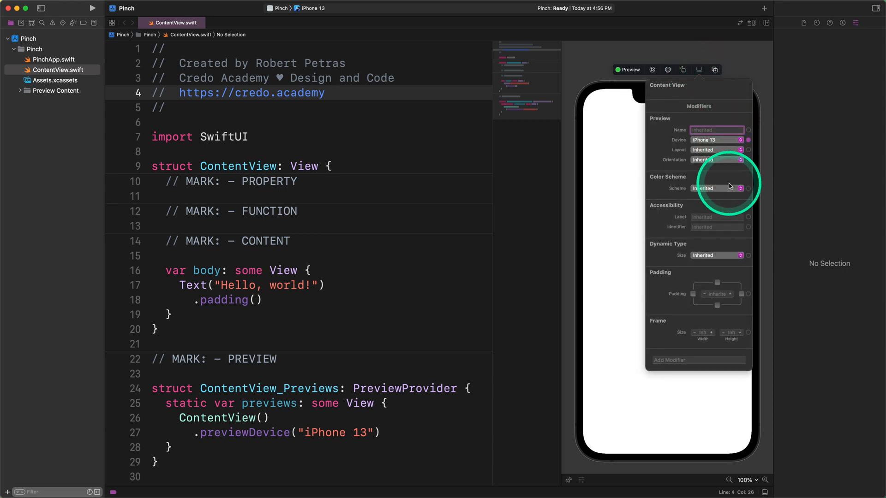
click(716, 188)
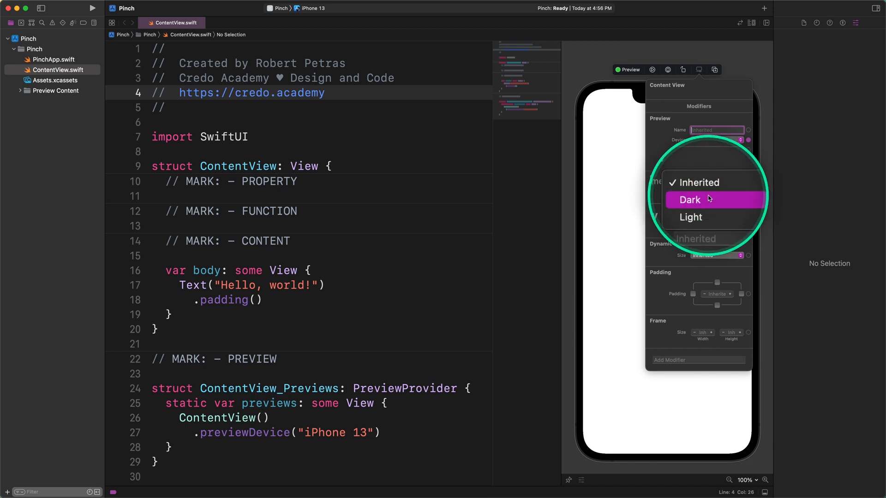
click(689, 200)
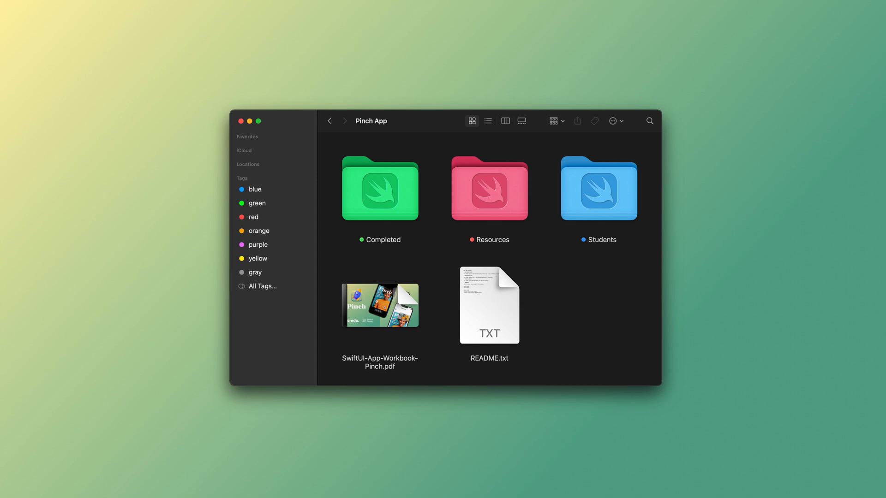
Step: Open Resources > AppIcon and copy all the icon files
click(488, 190)
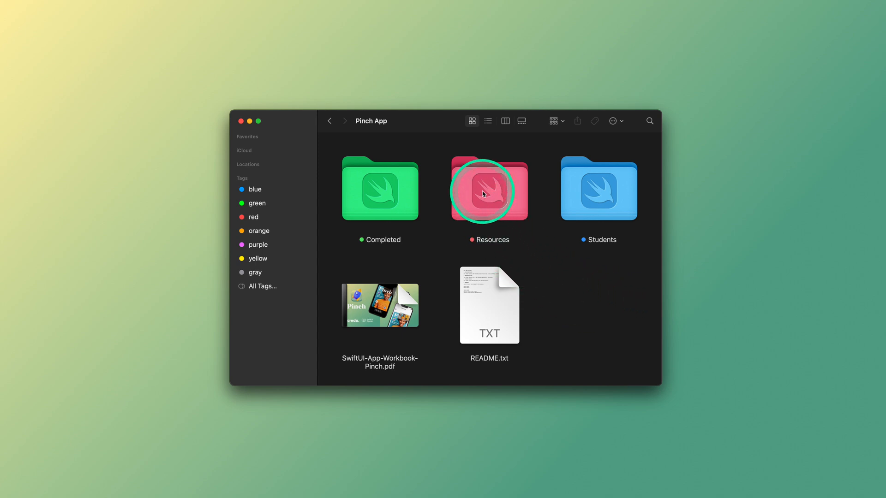
double_click(489, 189)
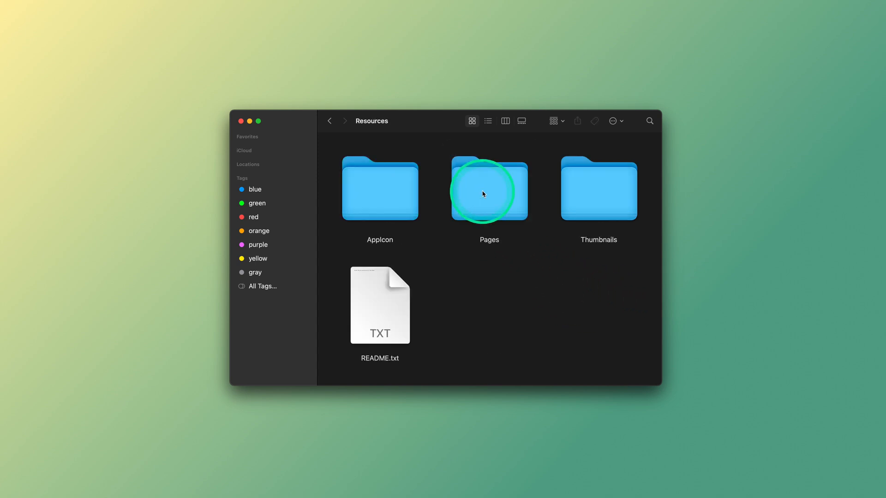
mouse_move(379, 196)
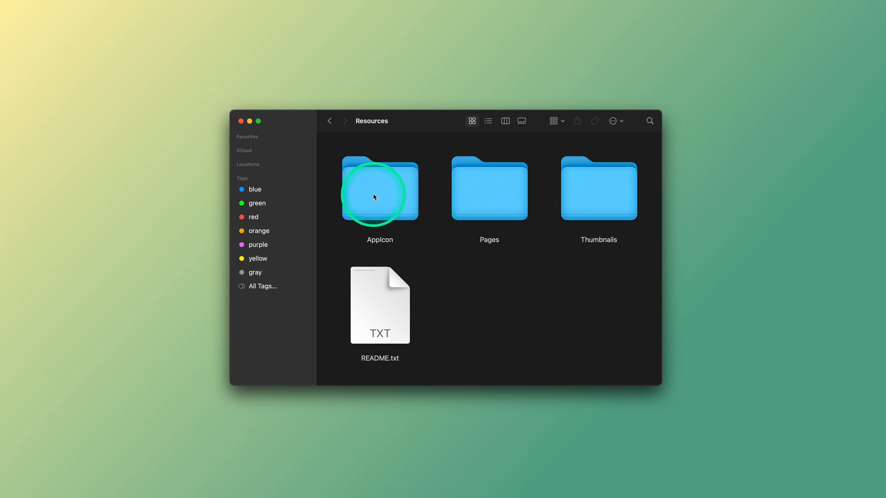
double_click(379, 189)
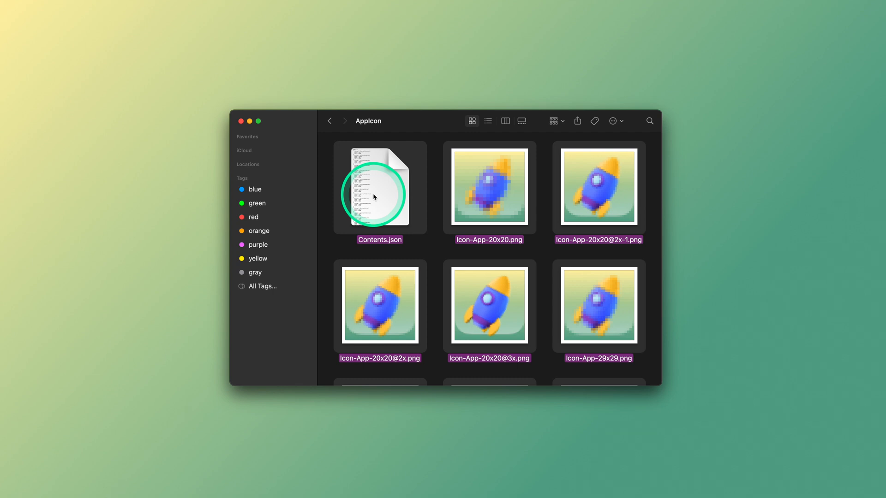
right_click(380, 189)
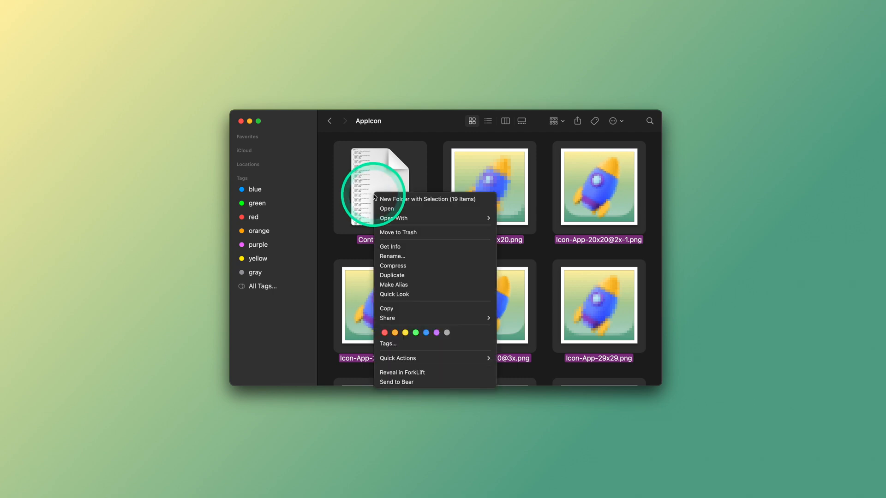
mouse_move(398, 309)
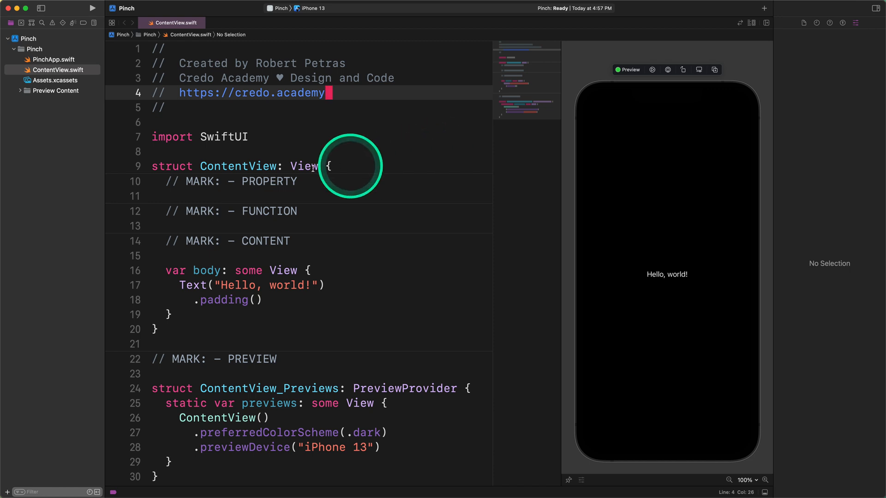
Step: Show the AppIcon set in the project's Assets.xcassets catalogue
click(56, 79)
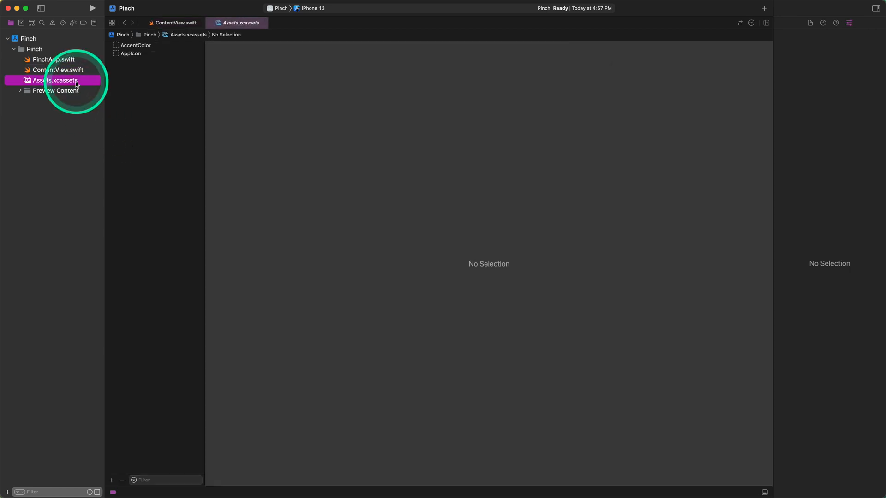
mouse_move(145, 75)
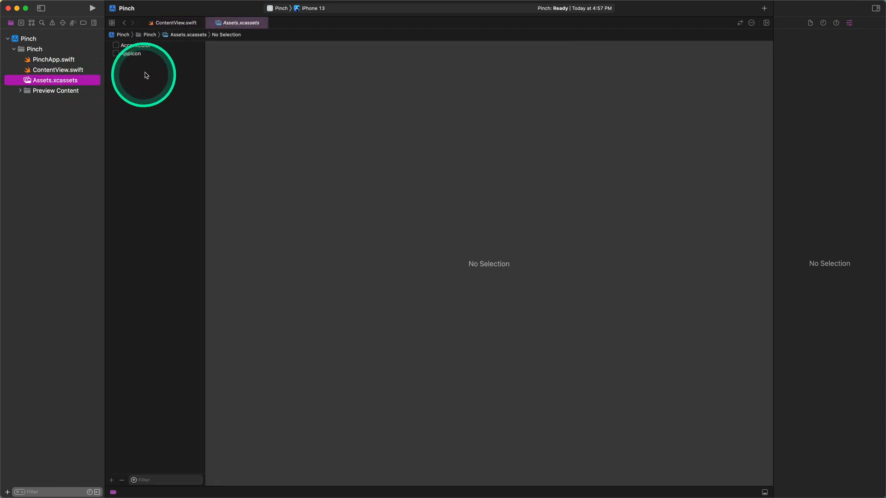
click(130, 53)
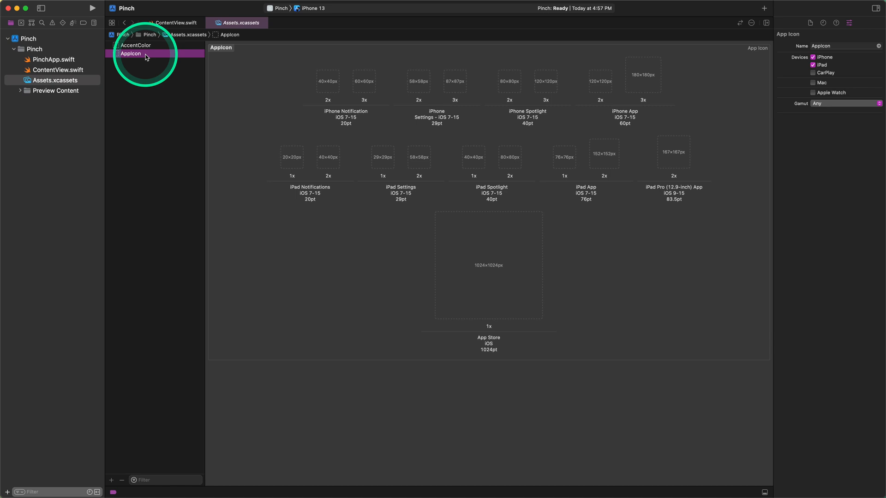
Step: Reveal the AppIcon set's folder in Finder via Show in Finder
right_click(130, 54)
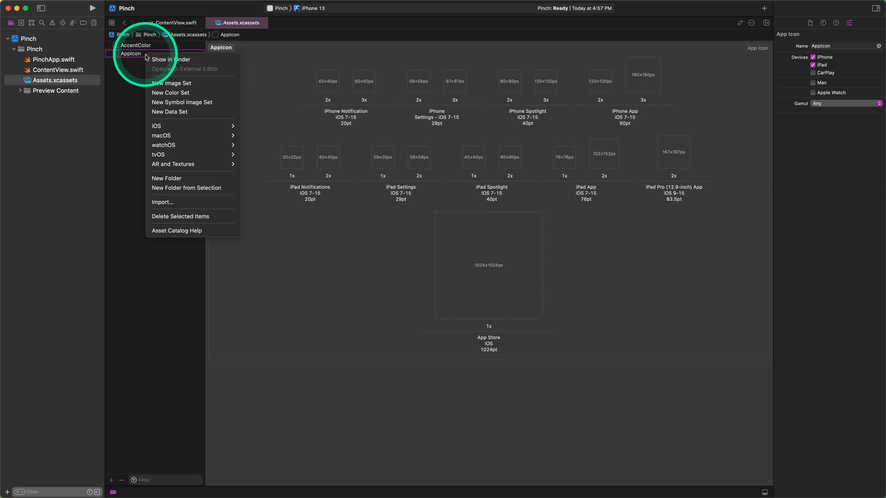
mouse_move(169, 59)
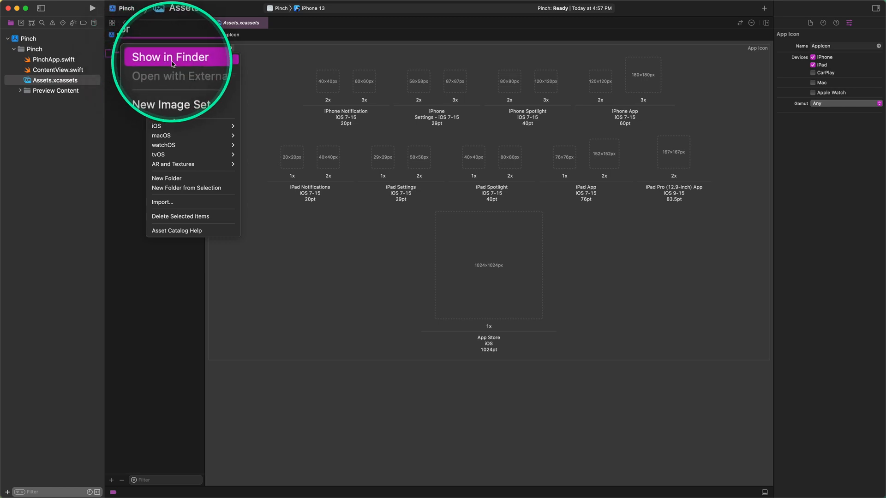
click(171, 56)
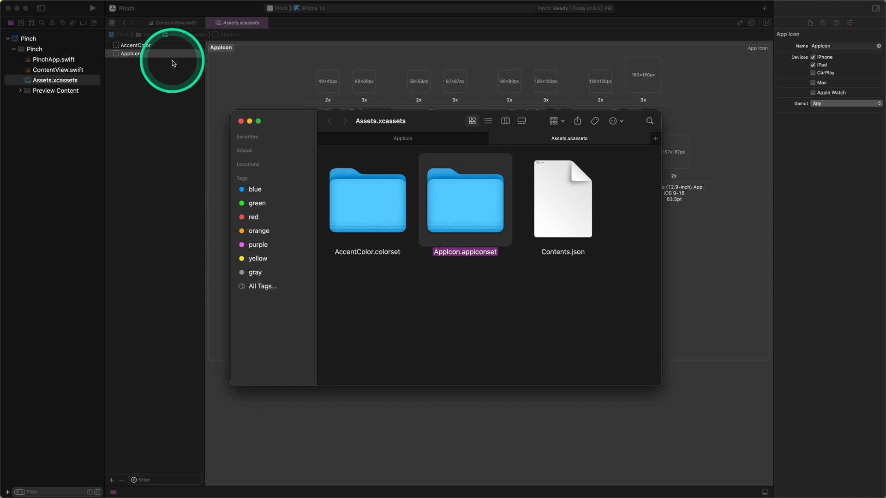
mouse_move(464, 203)
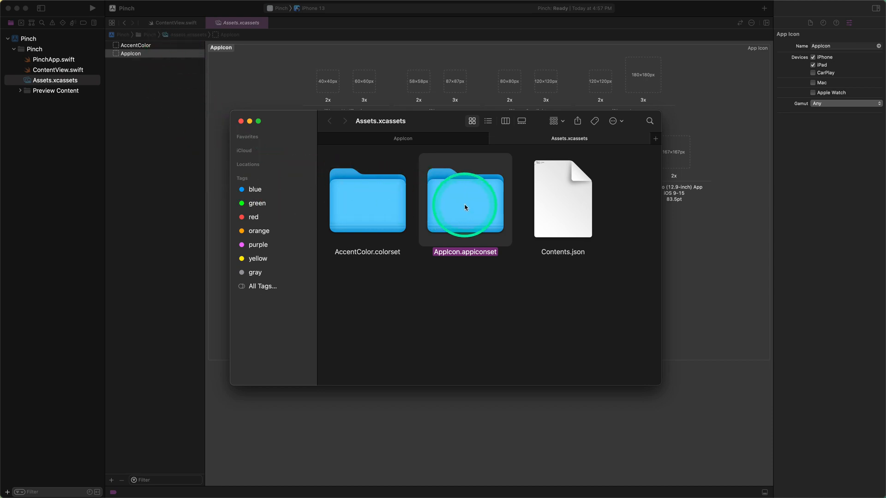
Step: Paste the 19 icon PNGs into AppIcon.appiconset, replacing the existing Contents.json
double_click(464, 200)
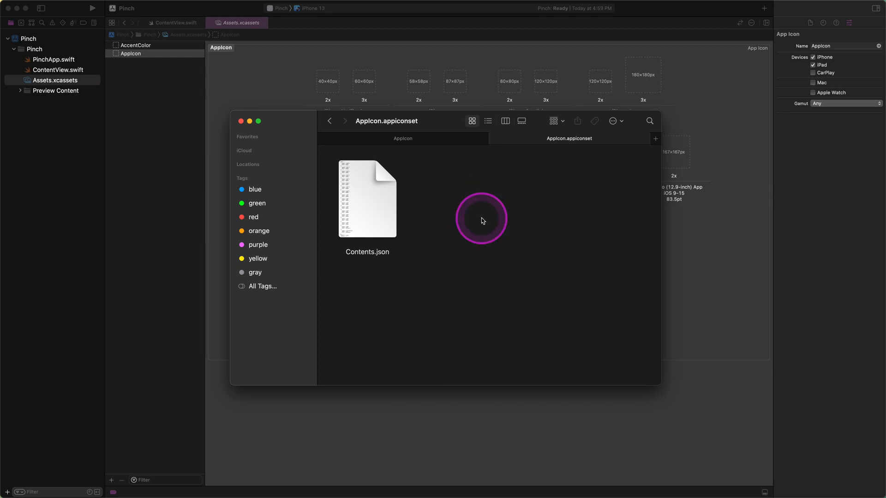
right_click(482, 219)
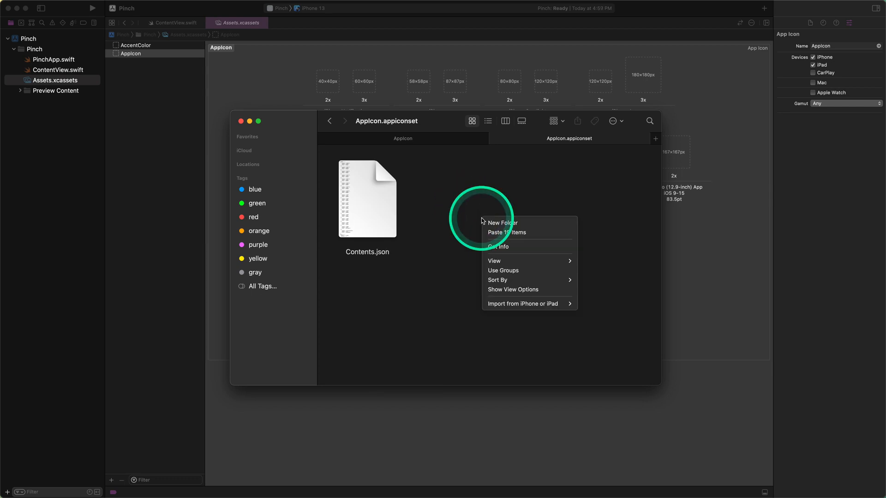
mouse_move(506, 233)
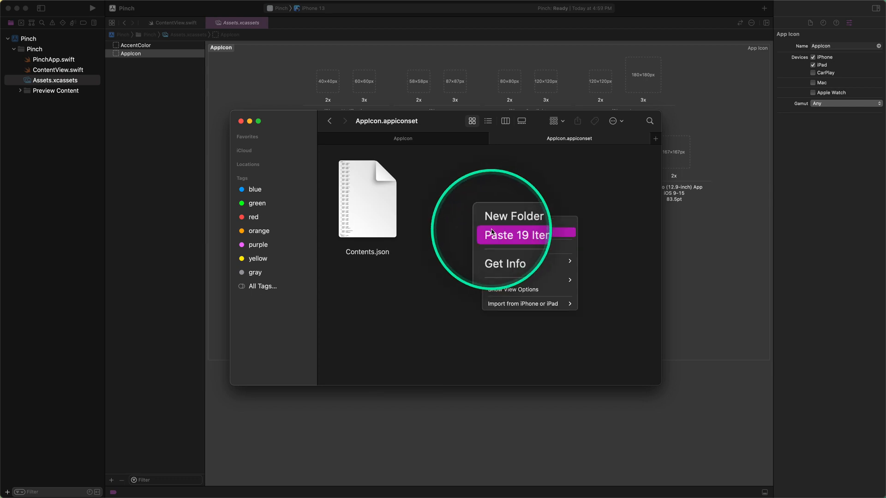
click(512, 235)
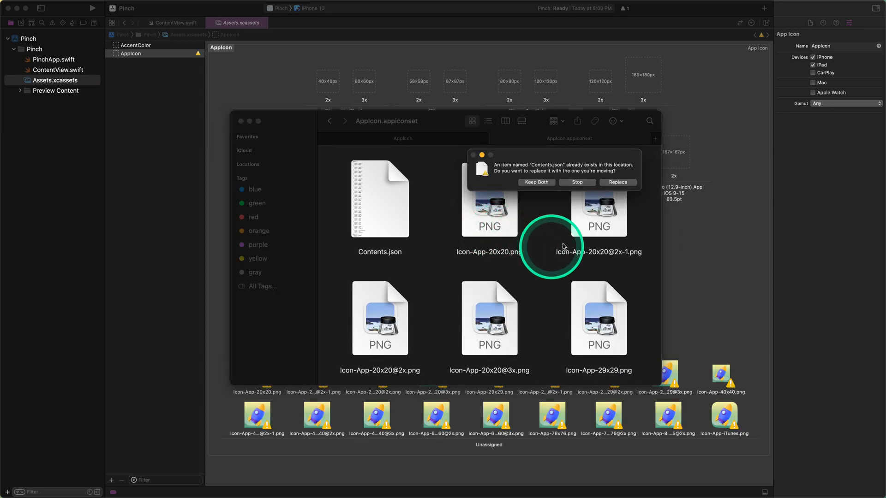
click(618, 182)
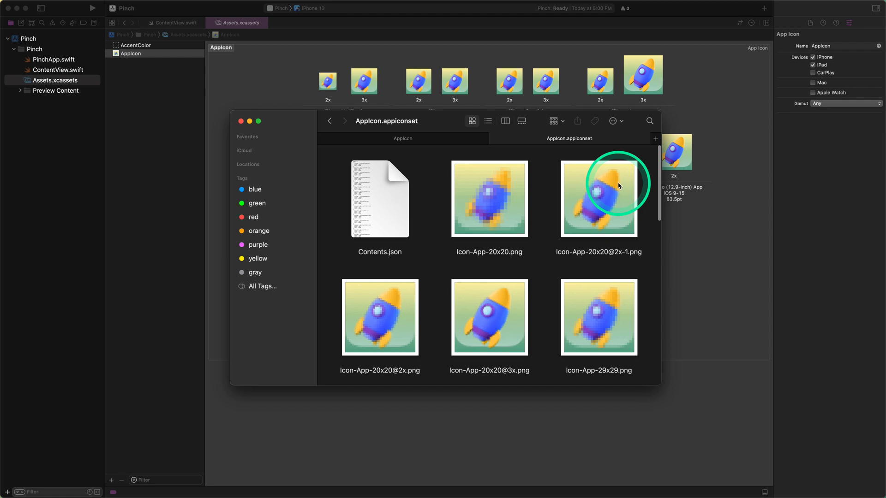
mouse_move(503, 160)
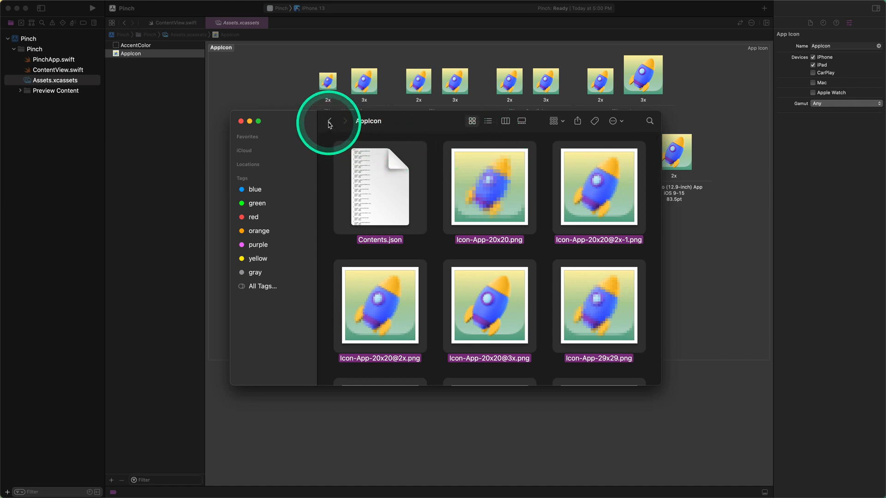
Step: Bring the Pages and Thumbnails folders from Resources into the Pinch asset catalogue
click(329, 121)
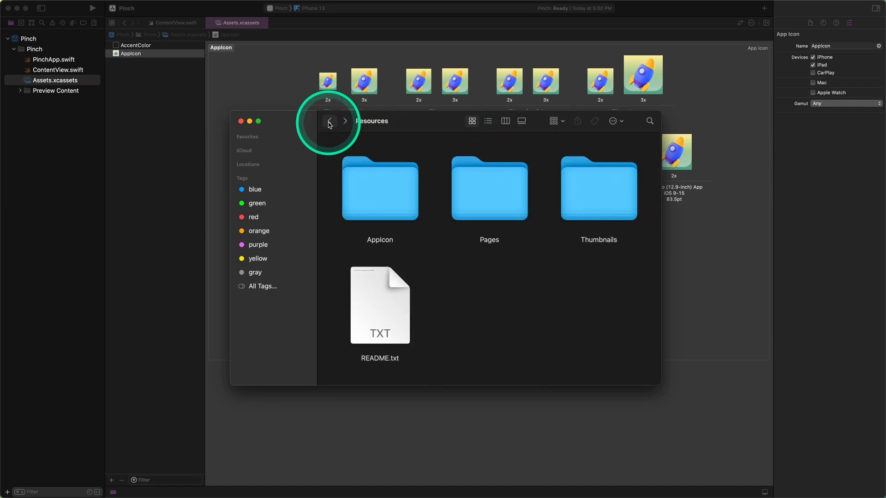
click(489, 189)
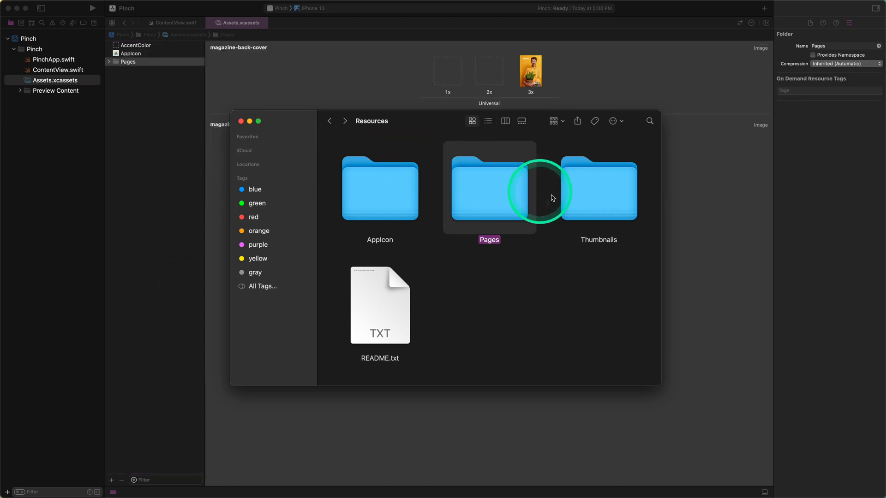
click(598, 189)
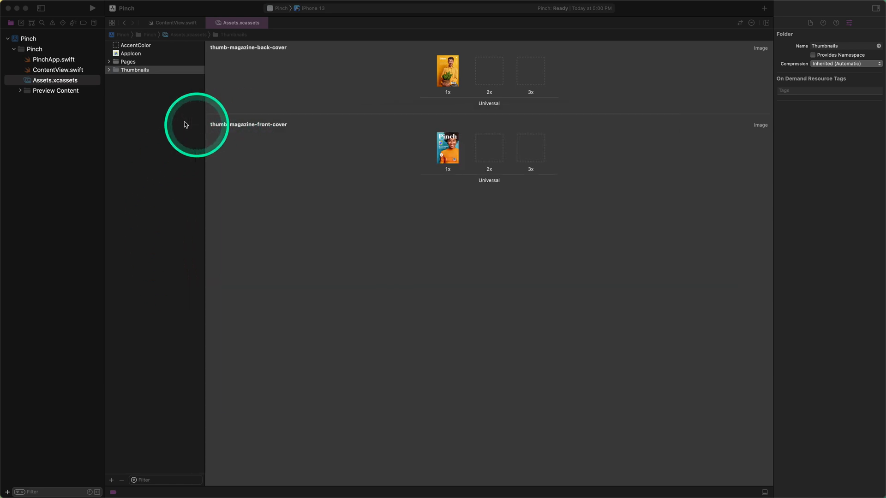
Step: Expand Thumbnails and Pages to list the magazine front and back cover image sets
click(109, 69)
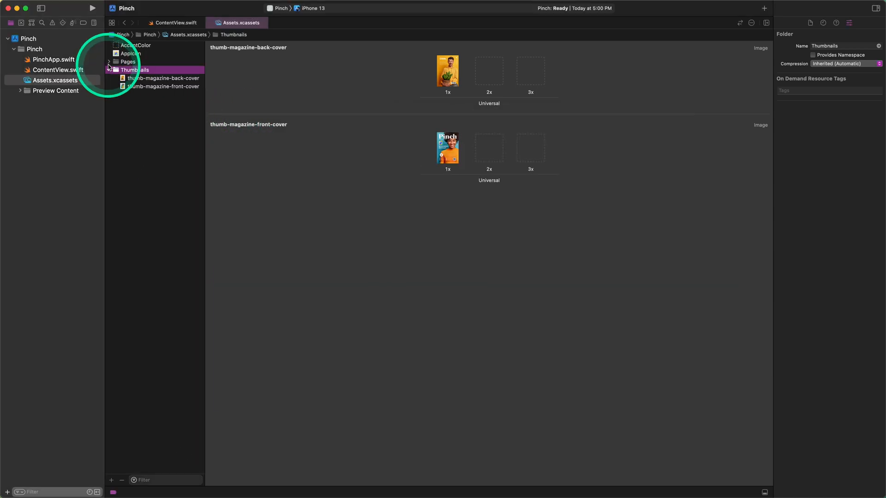
click(127, 61)
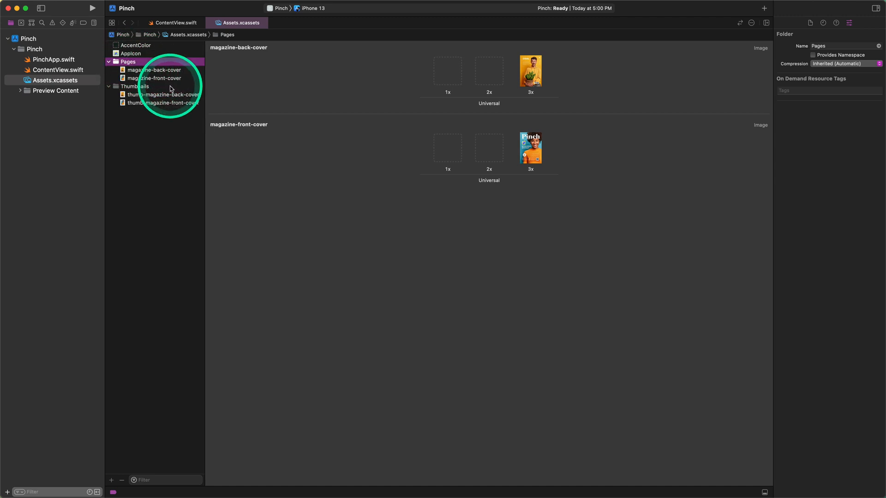
Step: Select AccentColor and show its Universal swatch's colour attributes in the inspector
click(136, 86)
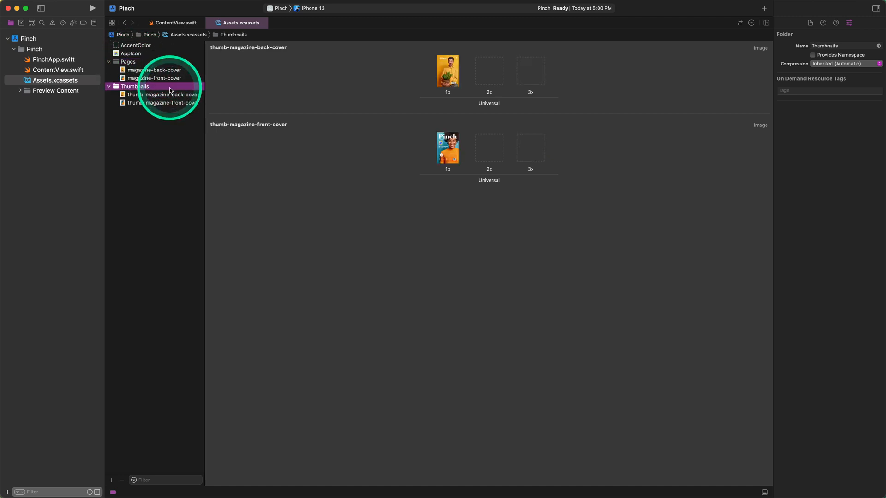
click(135, 45)
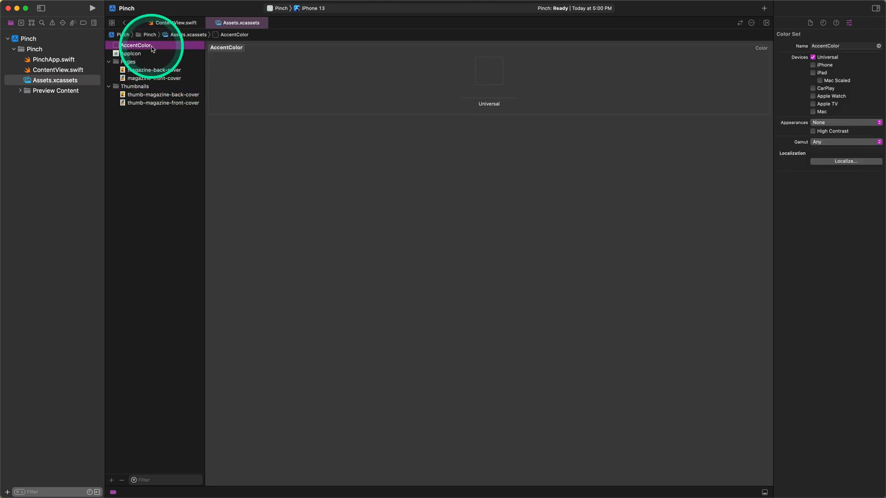
mouse_move(337, 158)
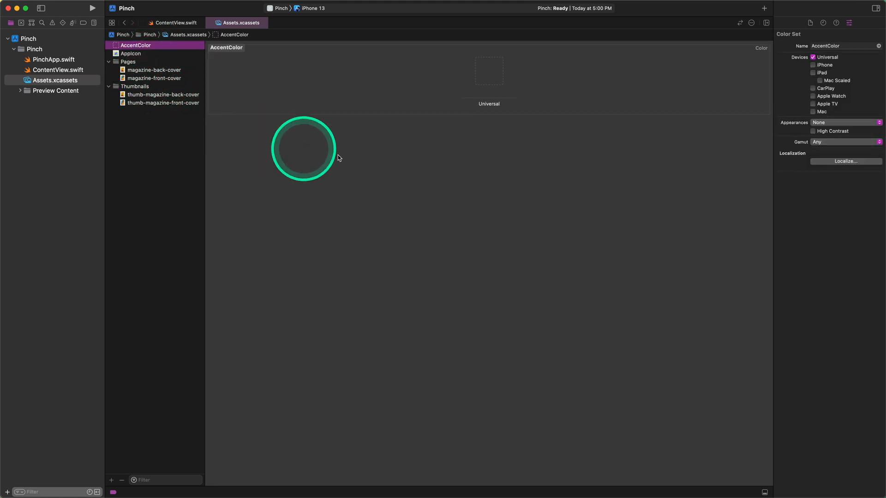
click(488, 72)
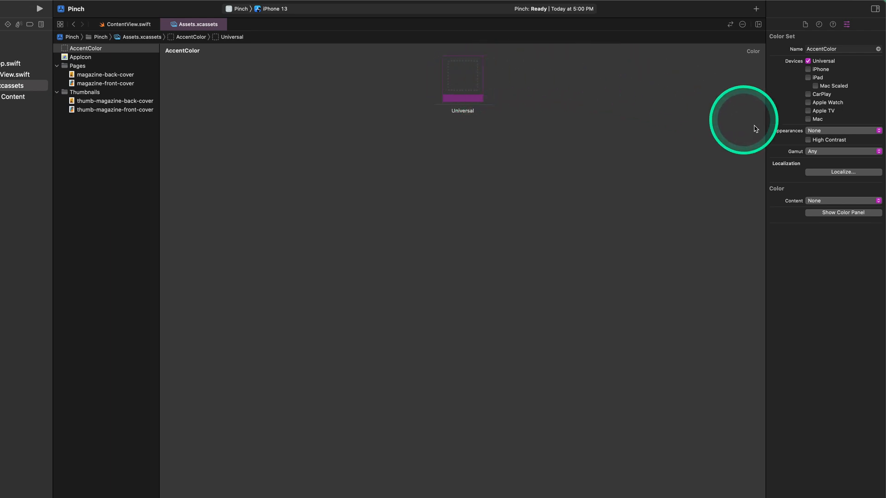
Step: Set the accent colour's content to the system labelColor
click(842, 201)
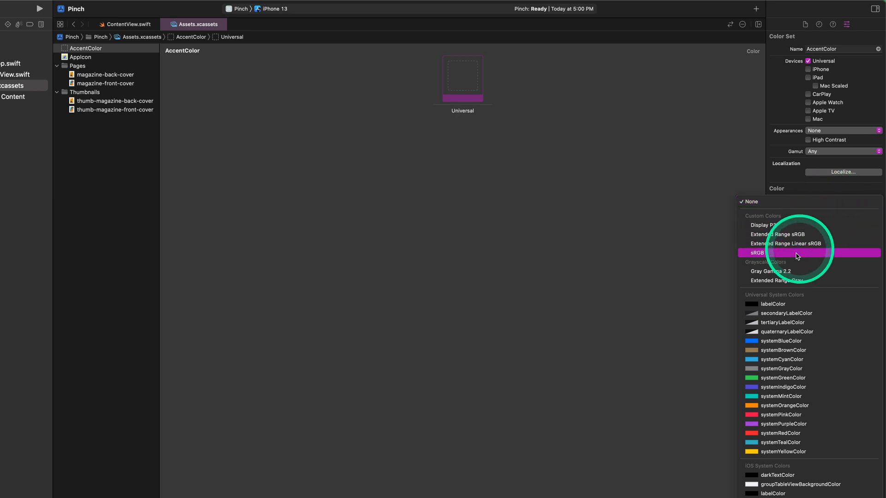
mouse_move(769, 303)
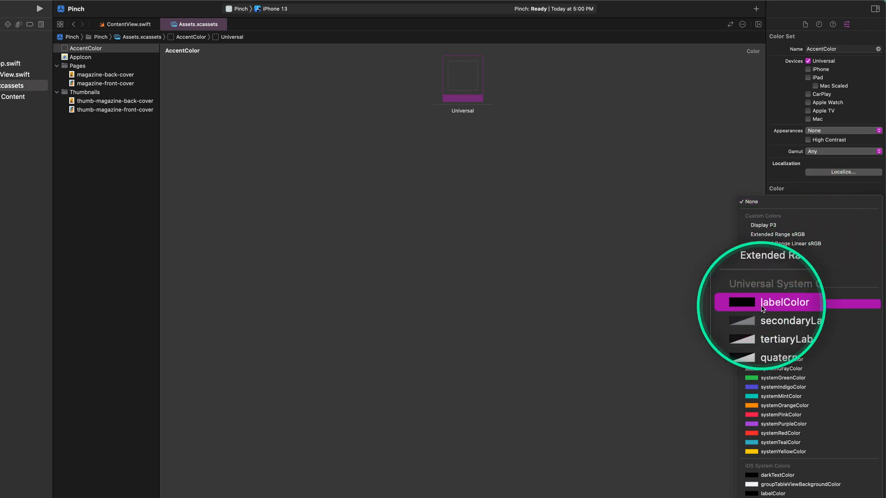
click(784, 302)
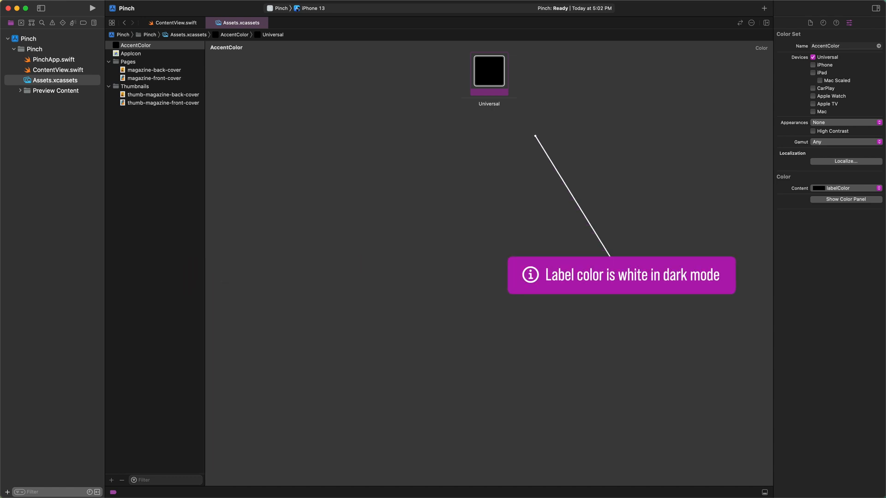
mouse_move(535, 135)
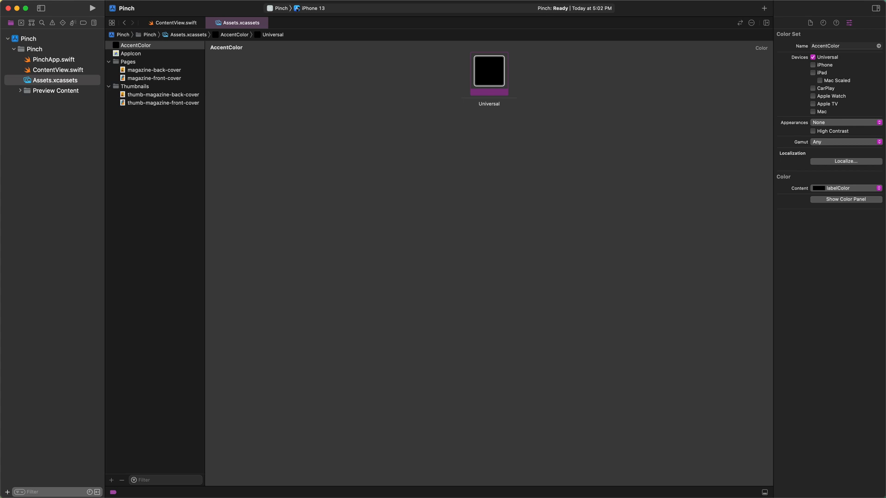
Step: Wrap ContentView.swift in a new group named Screen via New Group from Selection
click(331, 170)
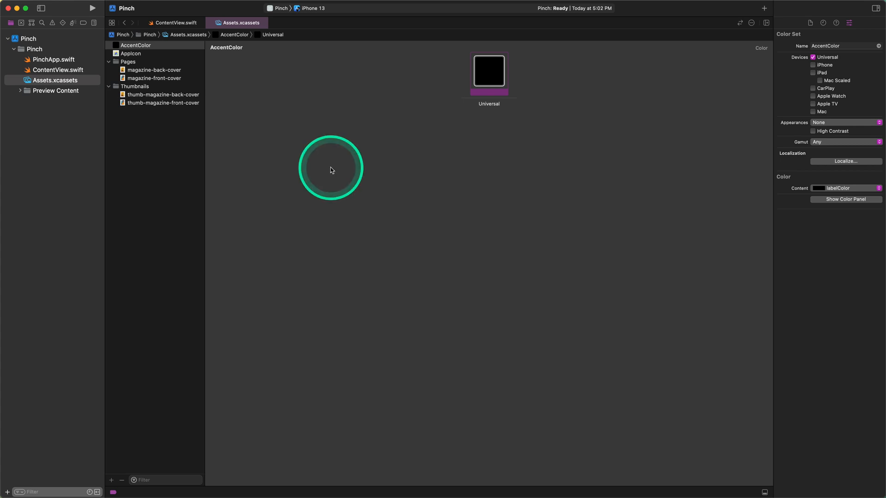
mouse_move(81, 95)
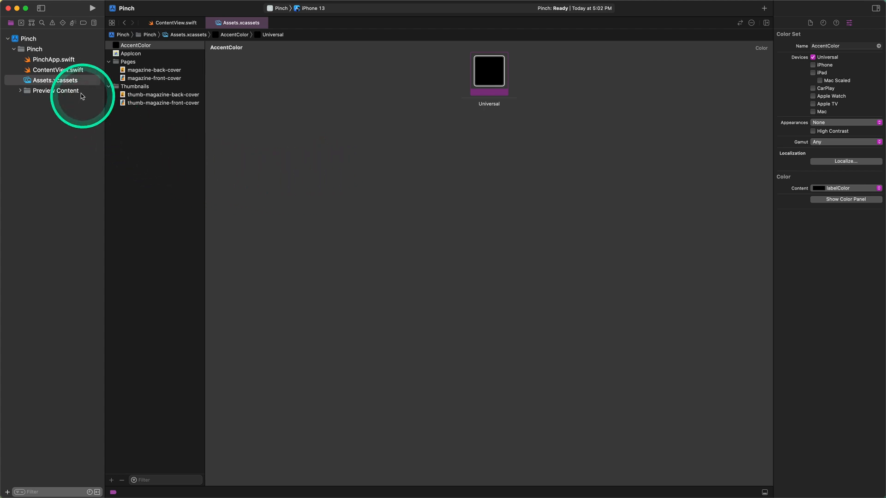
right_click(51, 69)
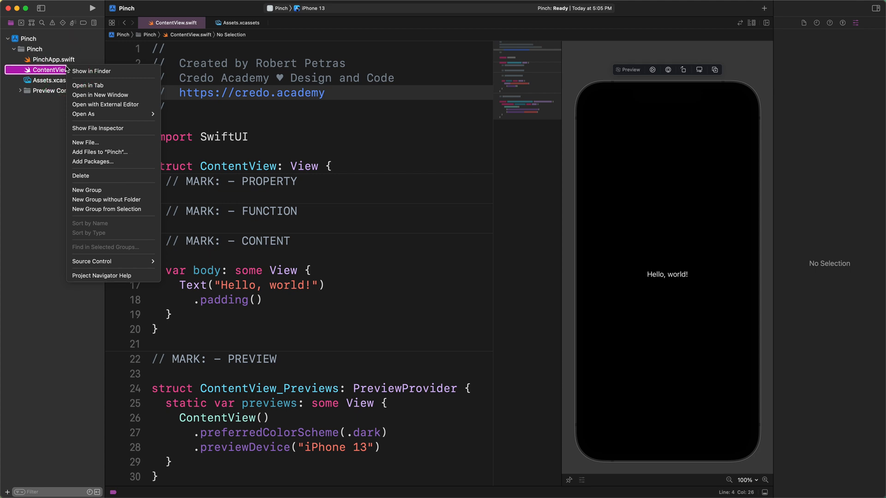
mouse_move(113, 199)
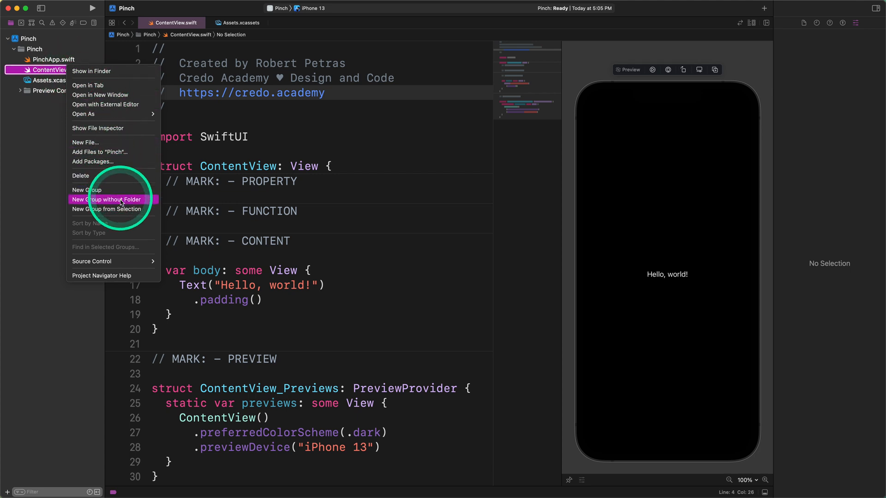
mouse_move(113, 209)
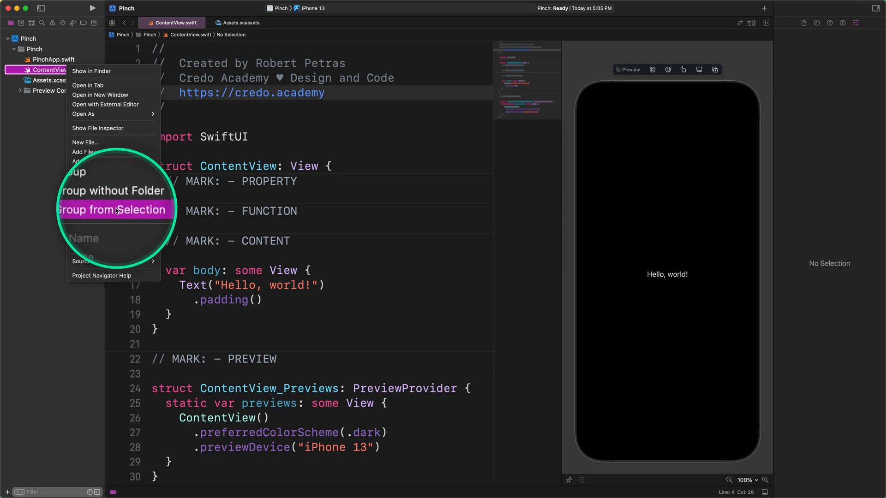
click(113, 210)
text(Screen)
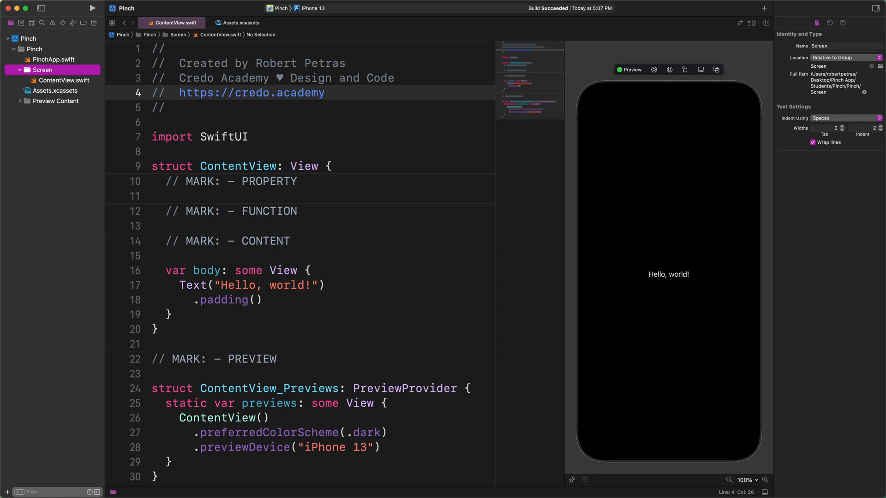
Step: Create View, Model and Data groups under the Pinch folder
click(356, 152)
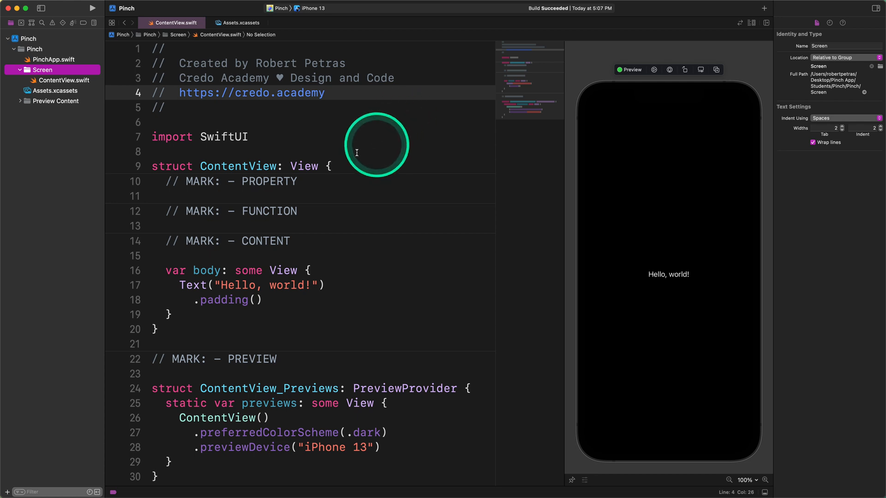
click(35, 49)
text(View)
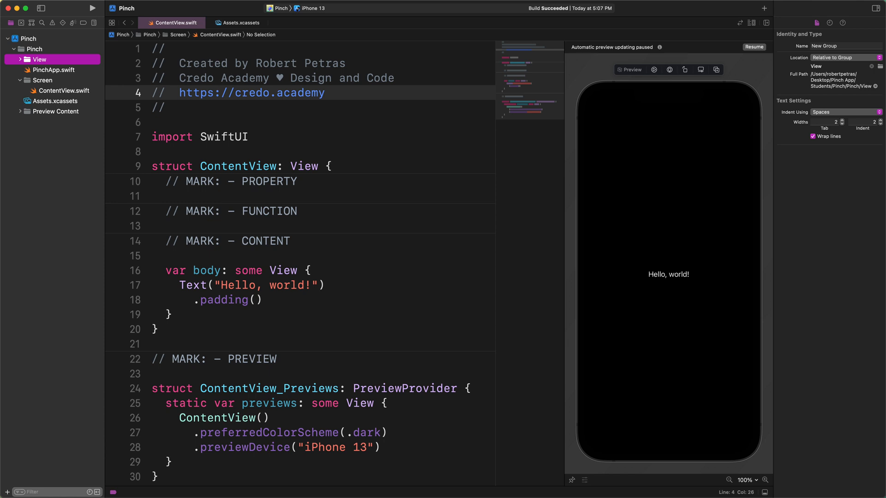
click(35, 49)
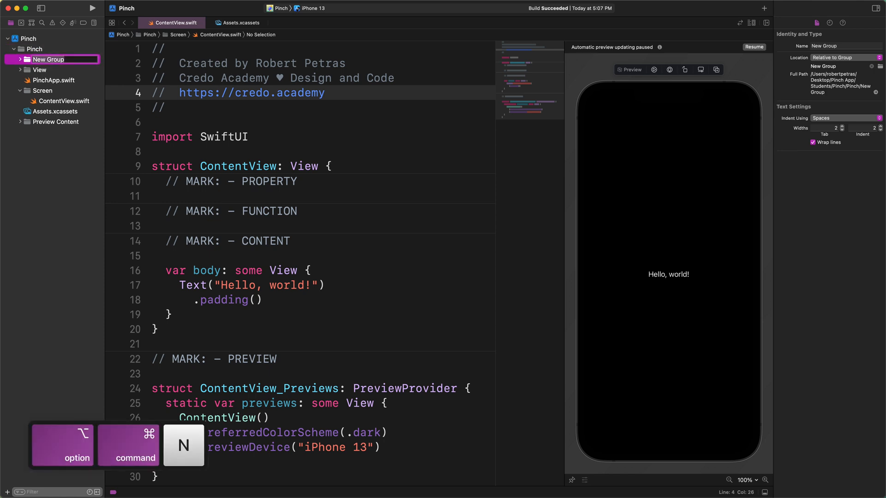
text(Model)
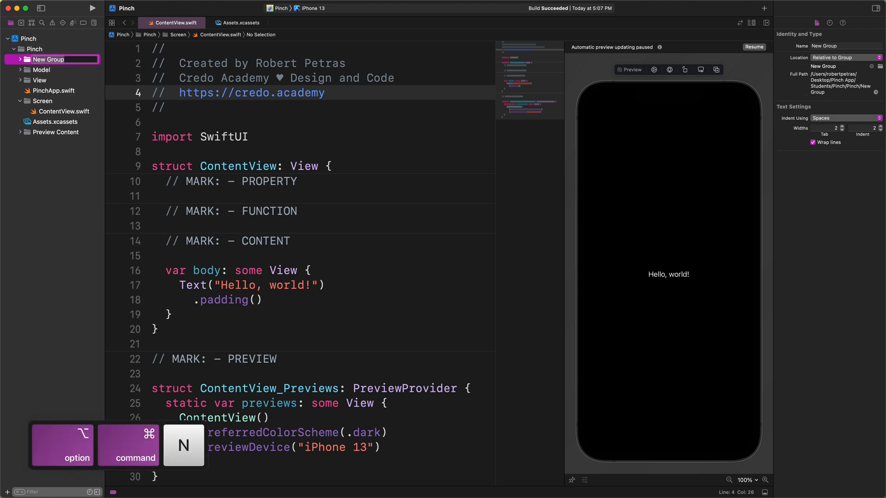
text(Data)
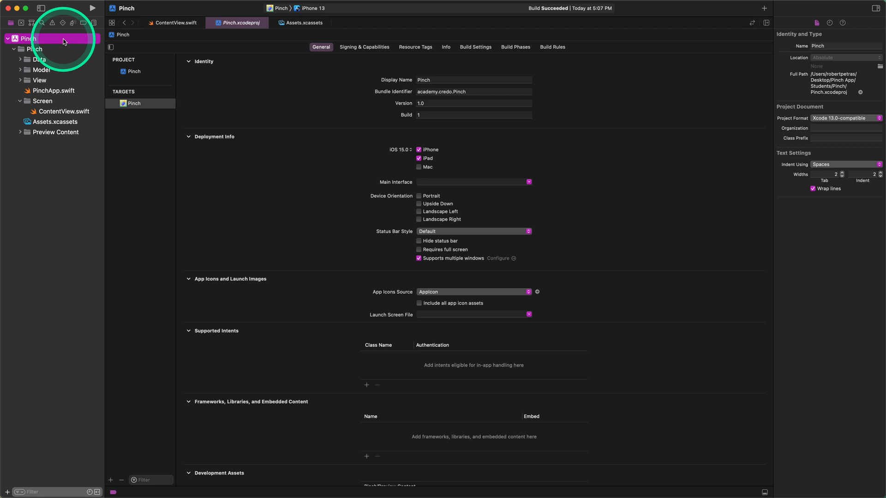
mouse_move(233, 211)
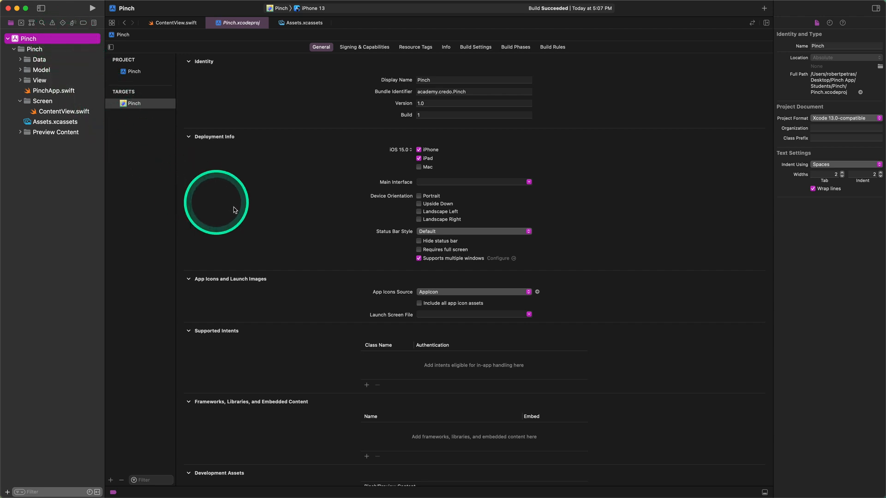
mouse_move(379, 200)
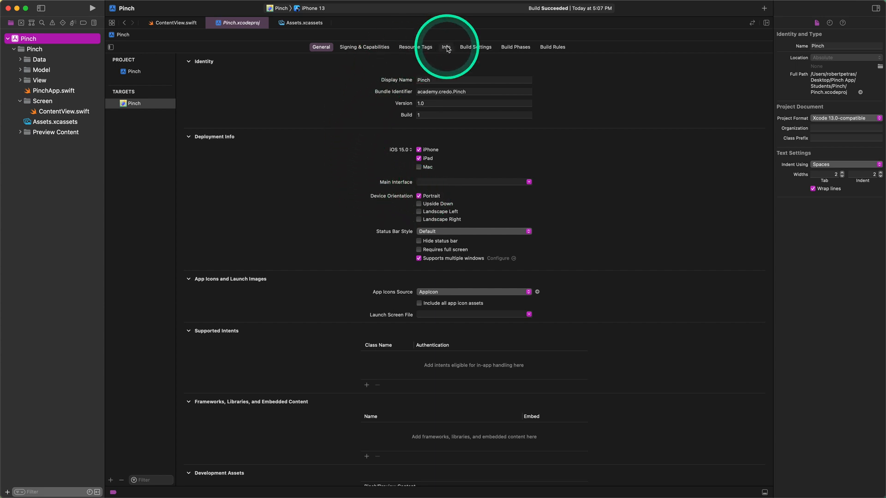
Step: In the Info tab, remove both landscape orientations so iPhone supports Portrait only
click(474, 47)
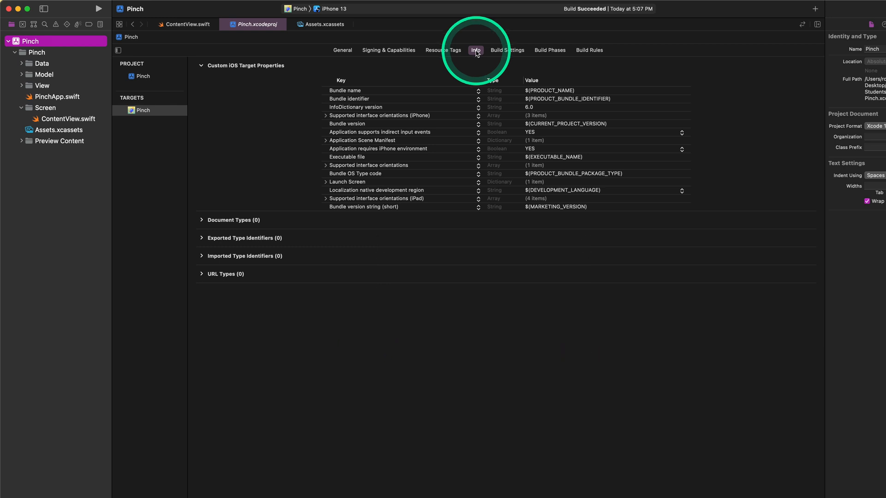
mouse_move(327, 119)
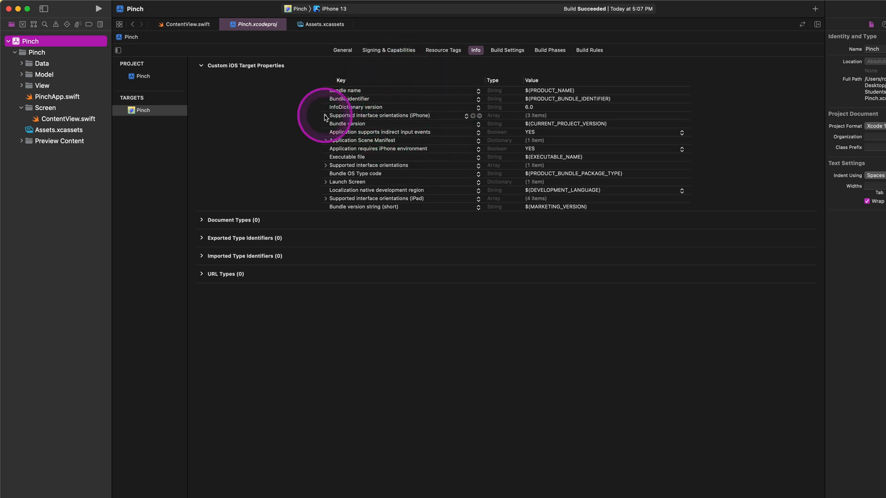
click(326, 116)
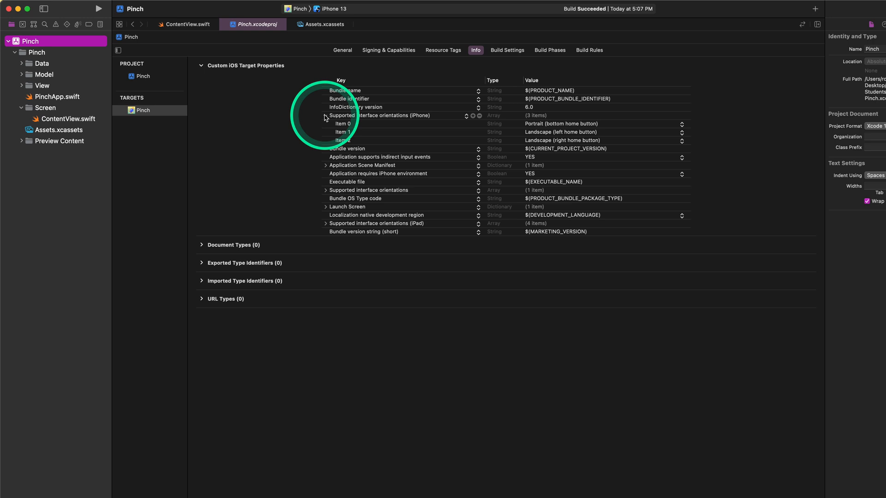
mouse_move(401, 139)
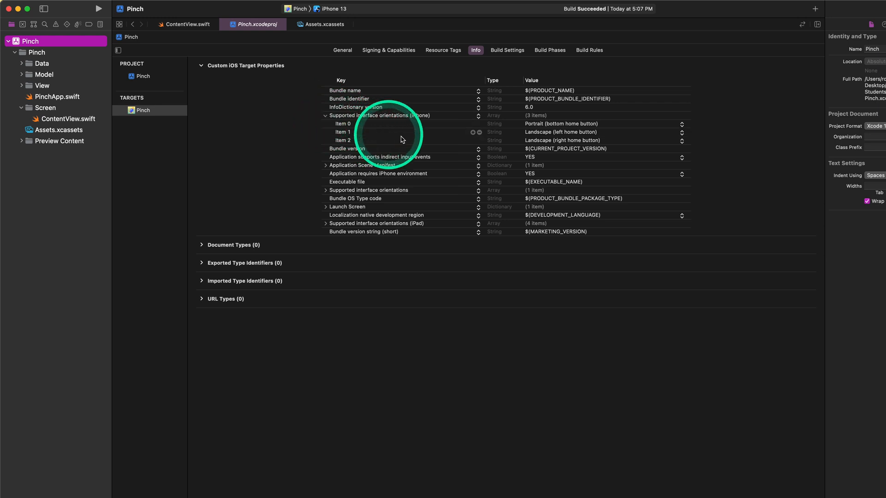
mouse_move(520, 137)
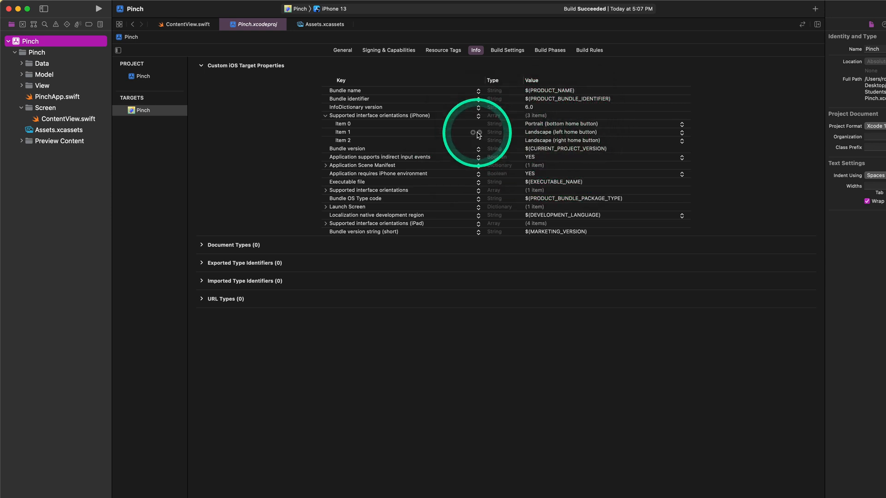
click(474, 140)
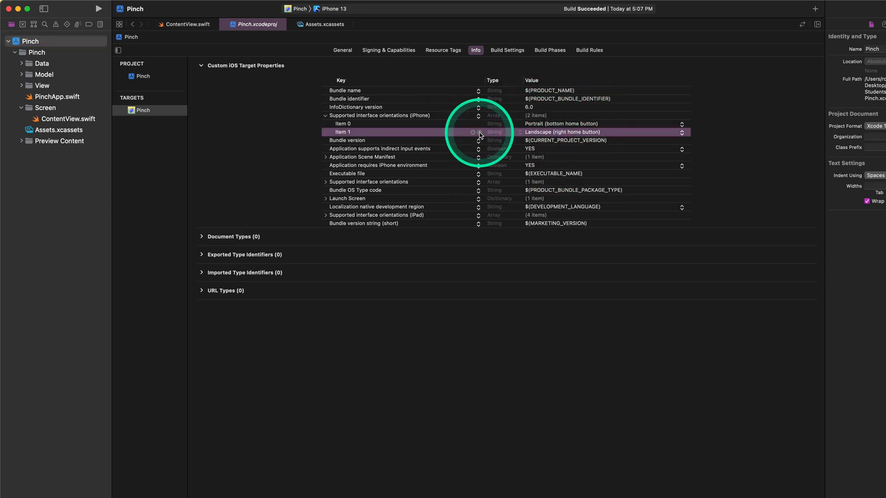
click(473, 132)
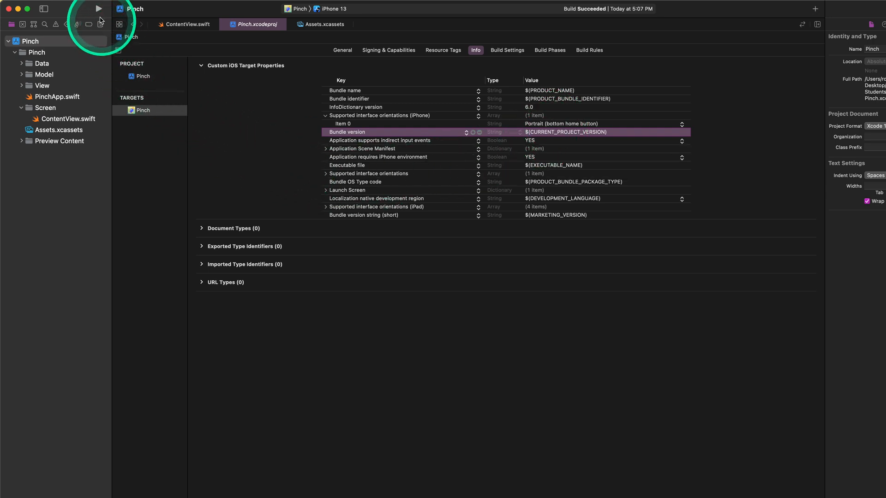
Step: Build and run Pinch in the iPhone 13 simulator, reaching its home screen
click(97, 8)
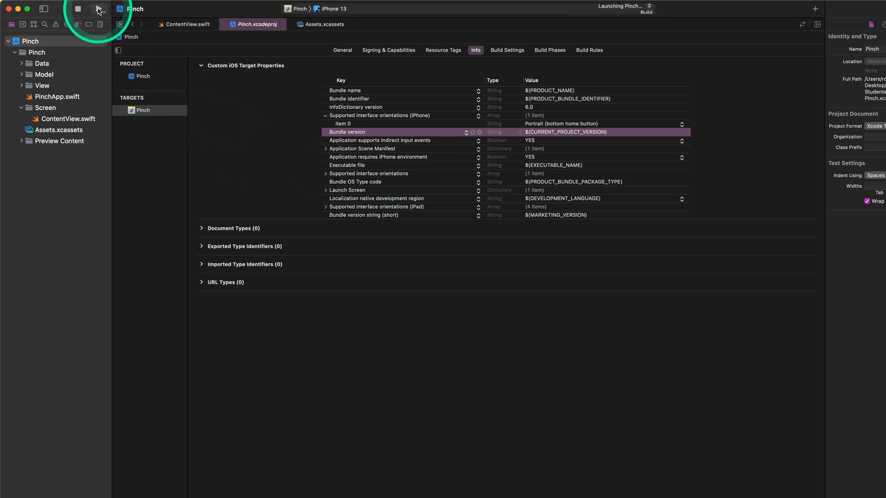
click(77, 8)
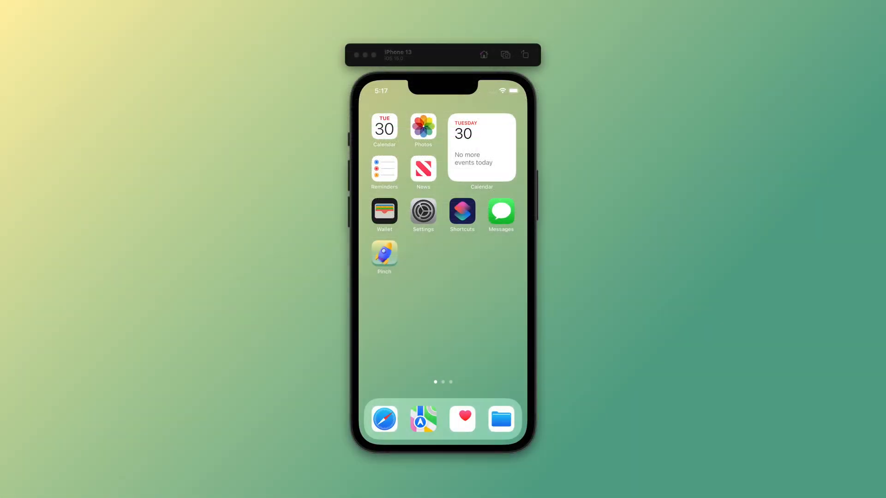